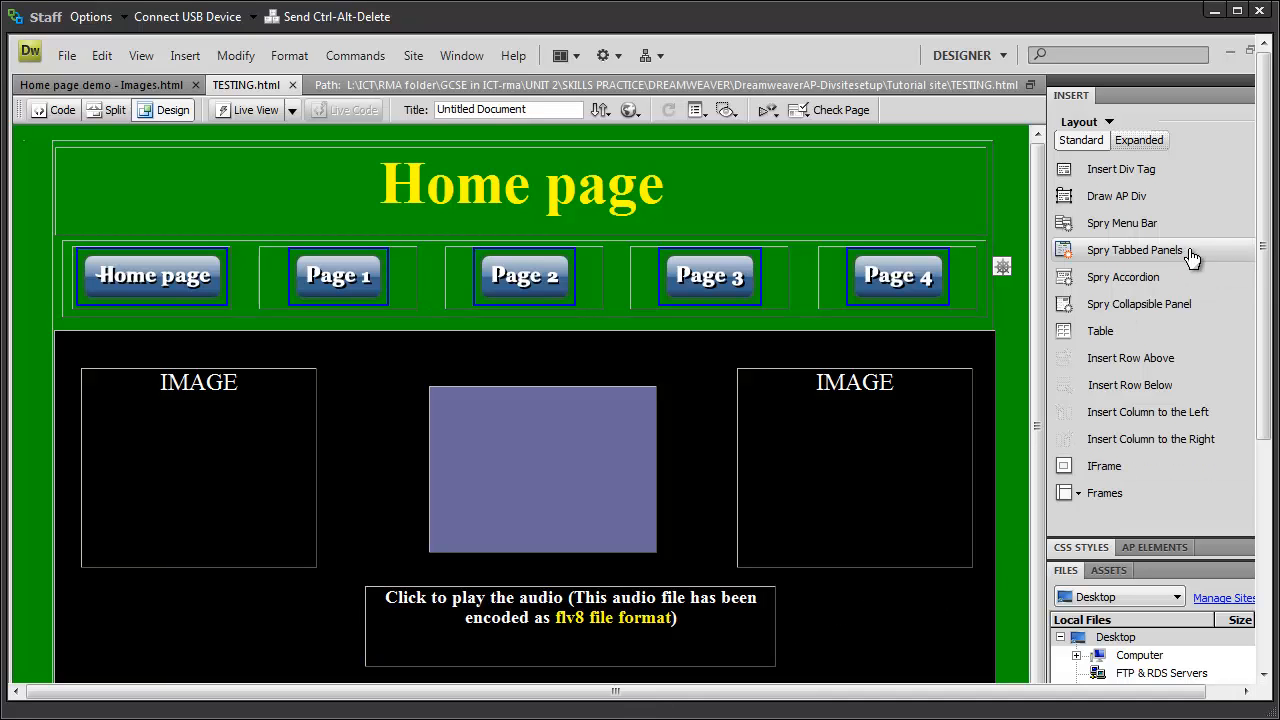
- Browse from the setup folder back into IMAGES and open the Background images folder
scroll("down", 3)
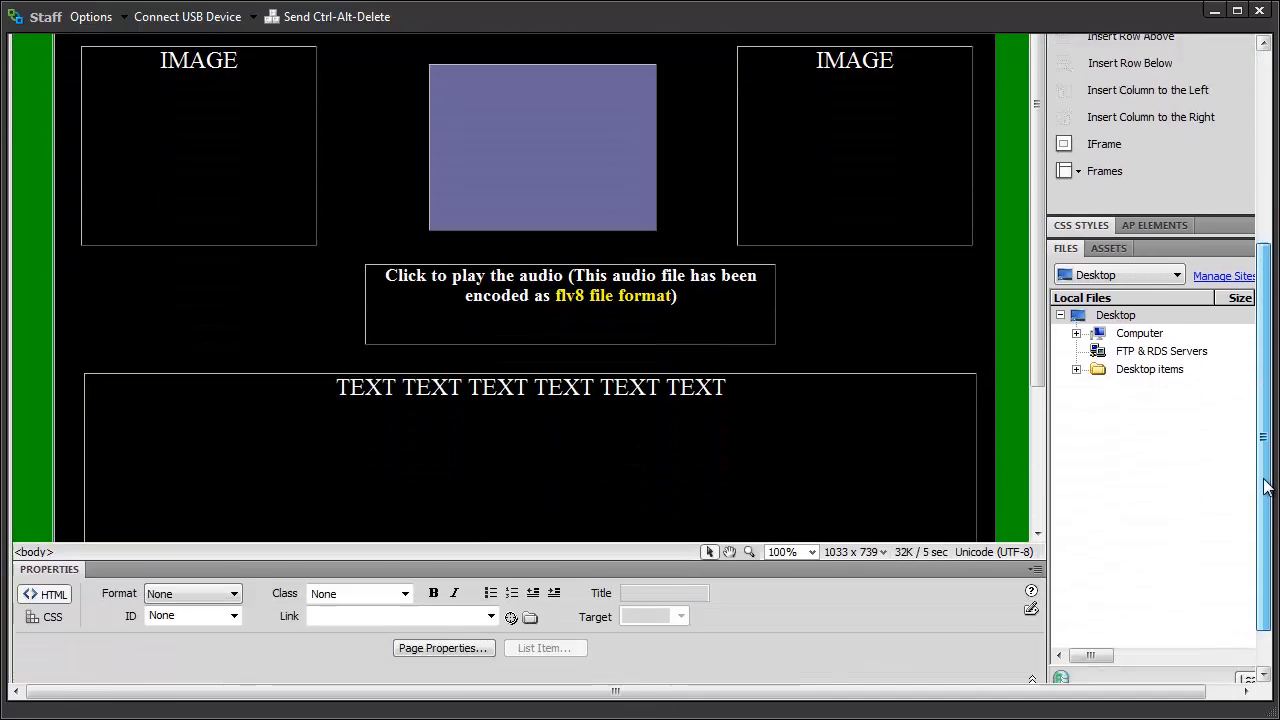
scroll("down", 3)
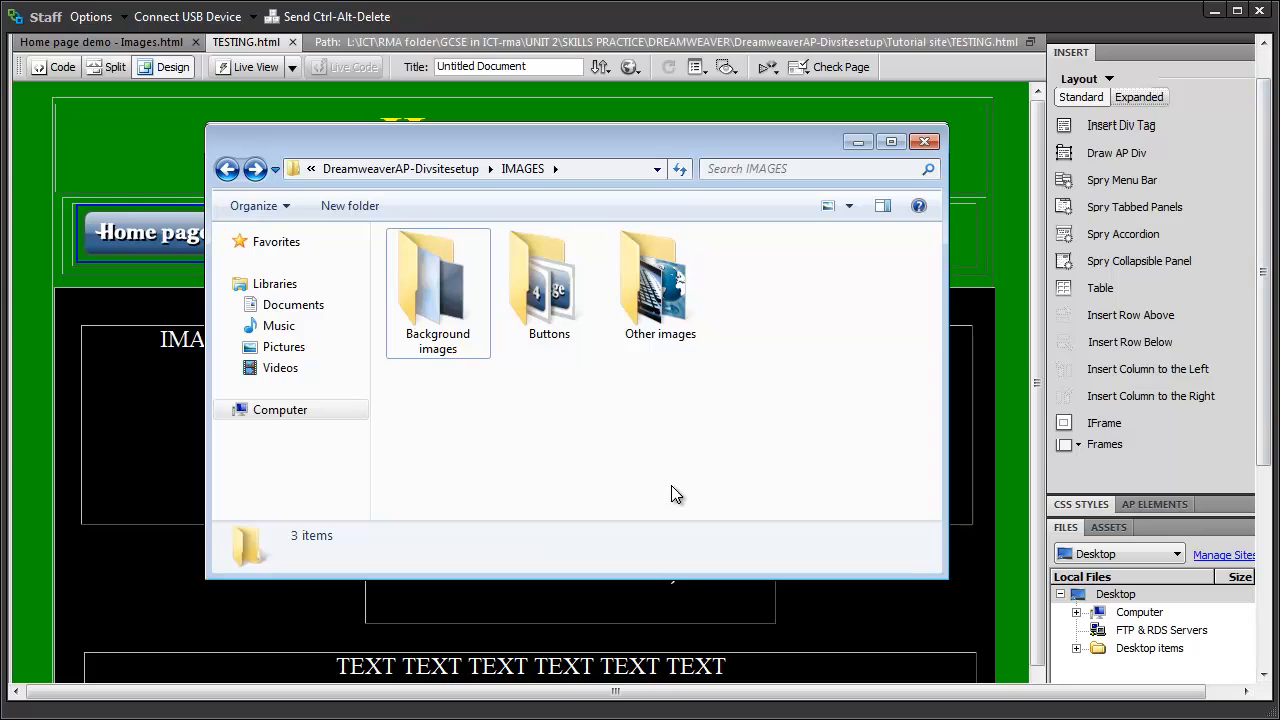
mouse_move(689, 494)
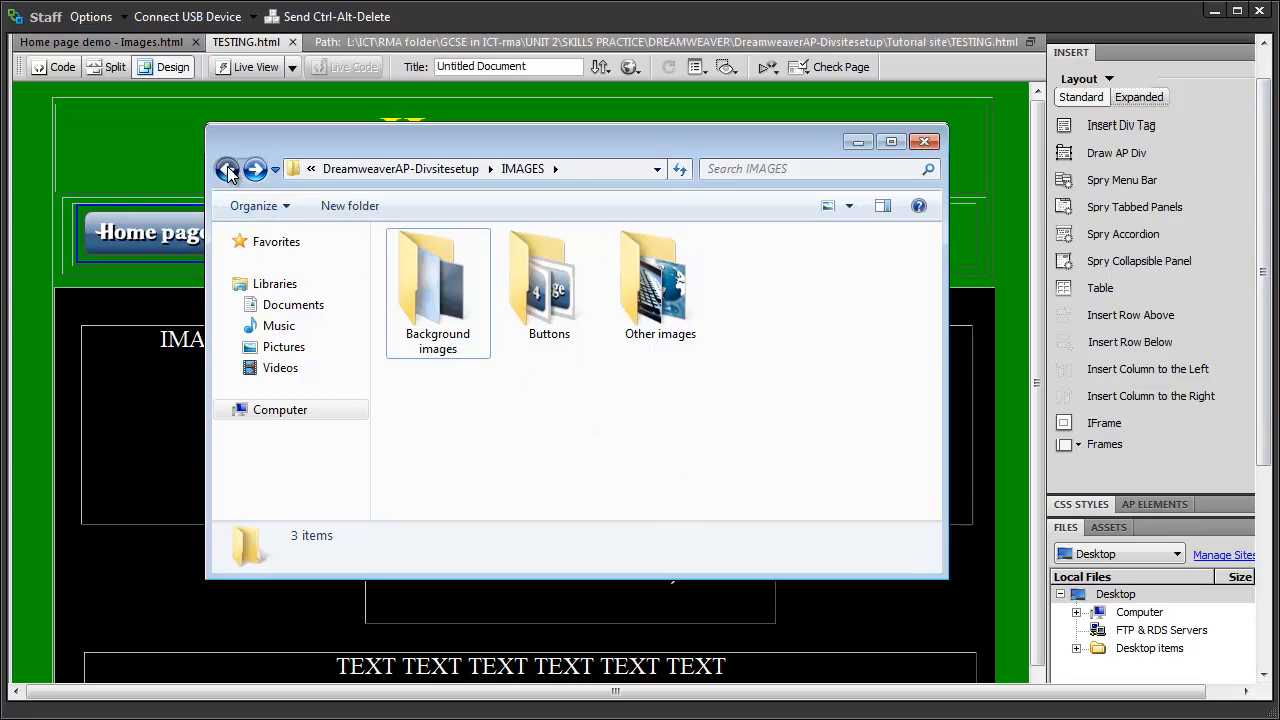
left_click(229, 168)
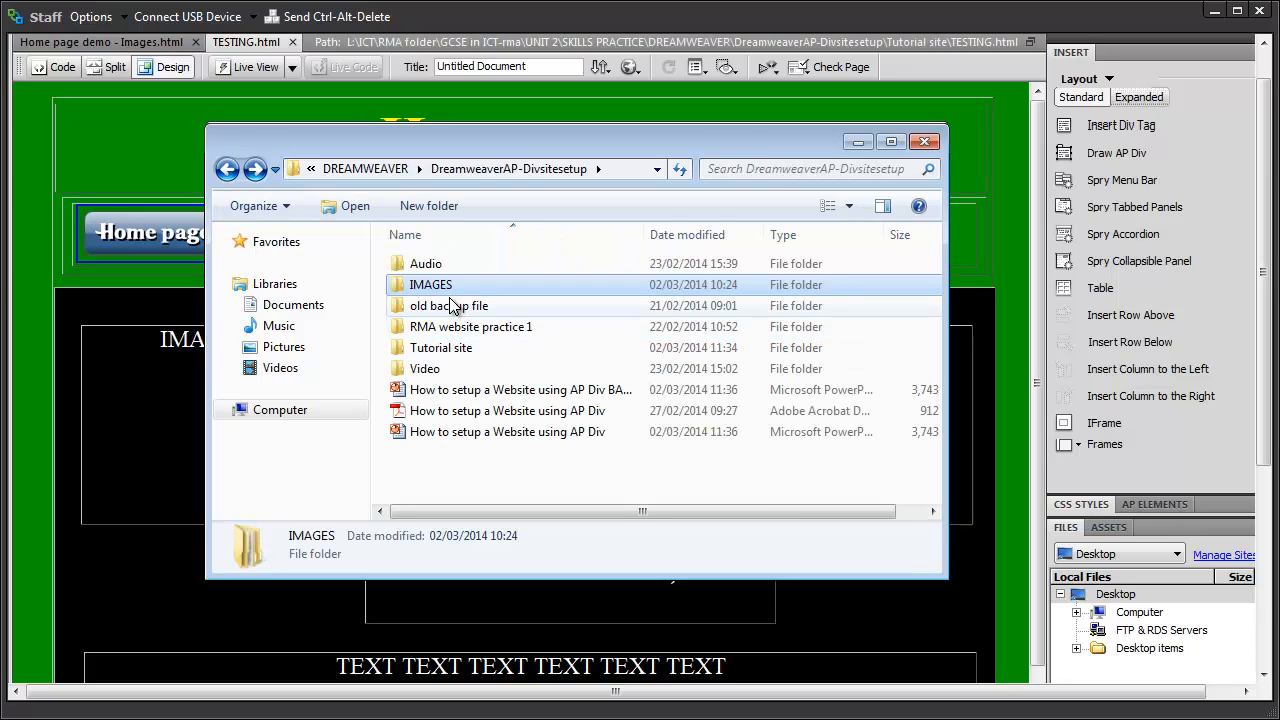
double_click(430, 284)
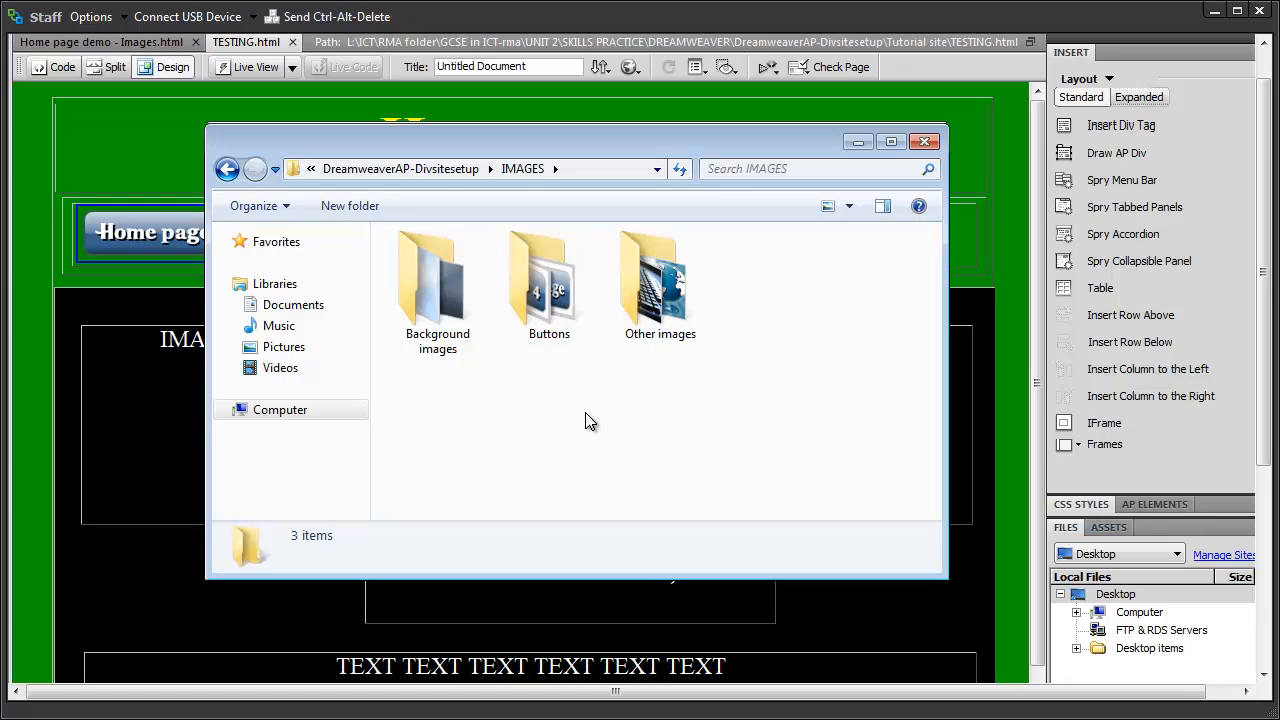
mouse_move(452, 320)
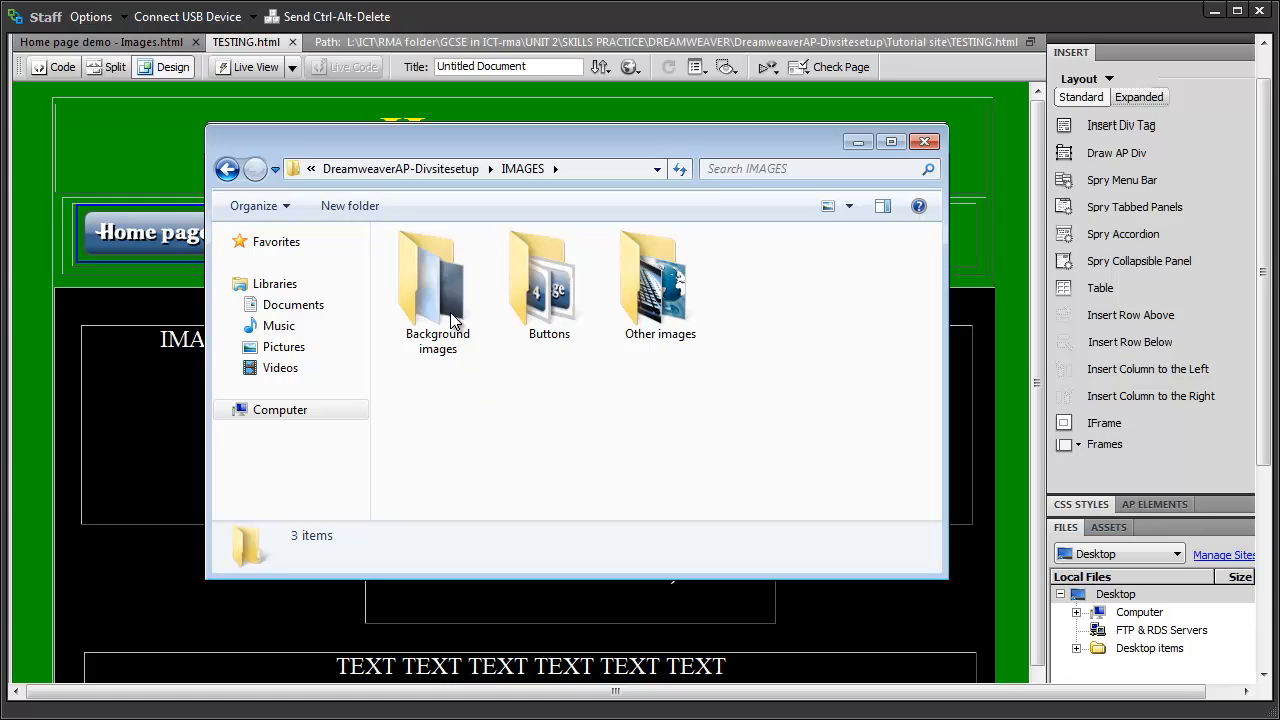
left_click(437, 285)
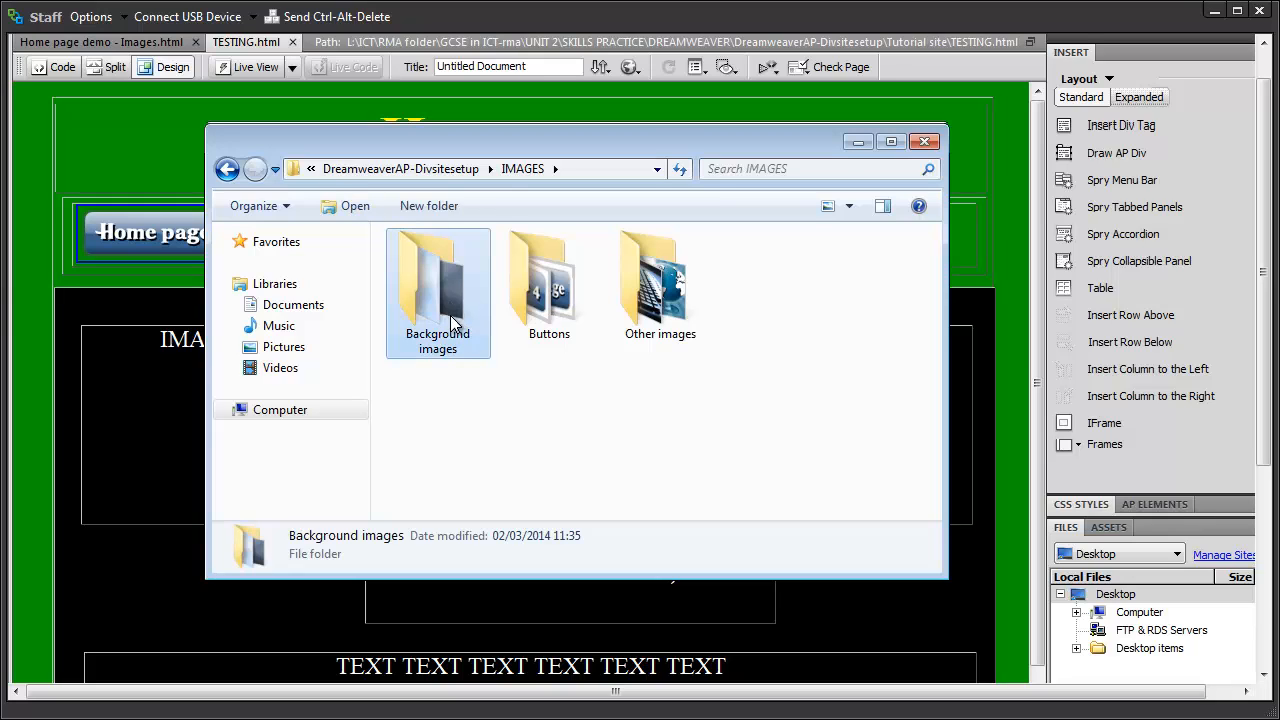
double_click(437, 280)
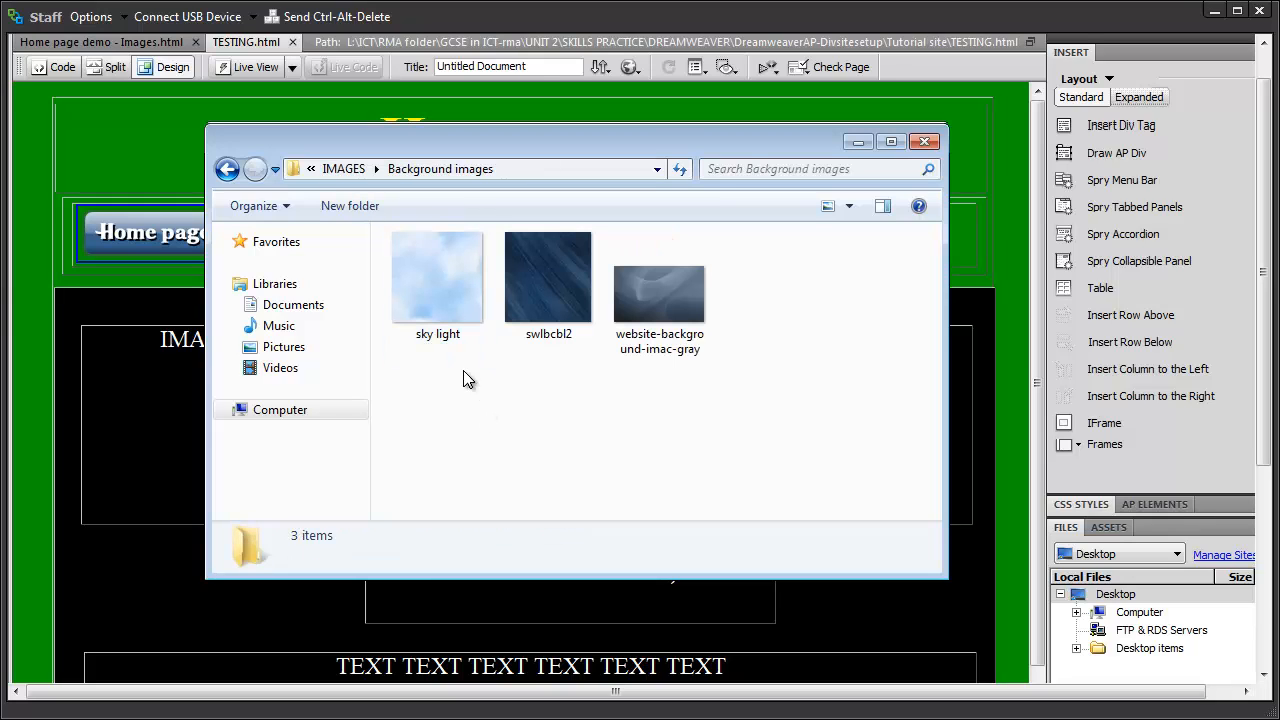
- Check the Other images folder, then show Google image results for 'ict'
left_click(227, 168)
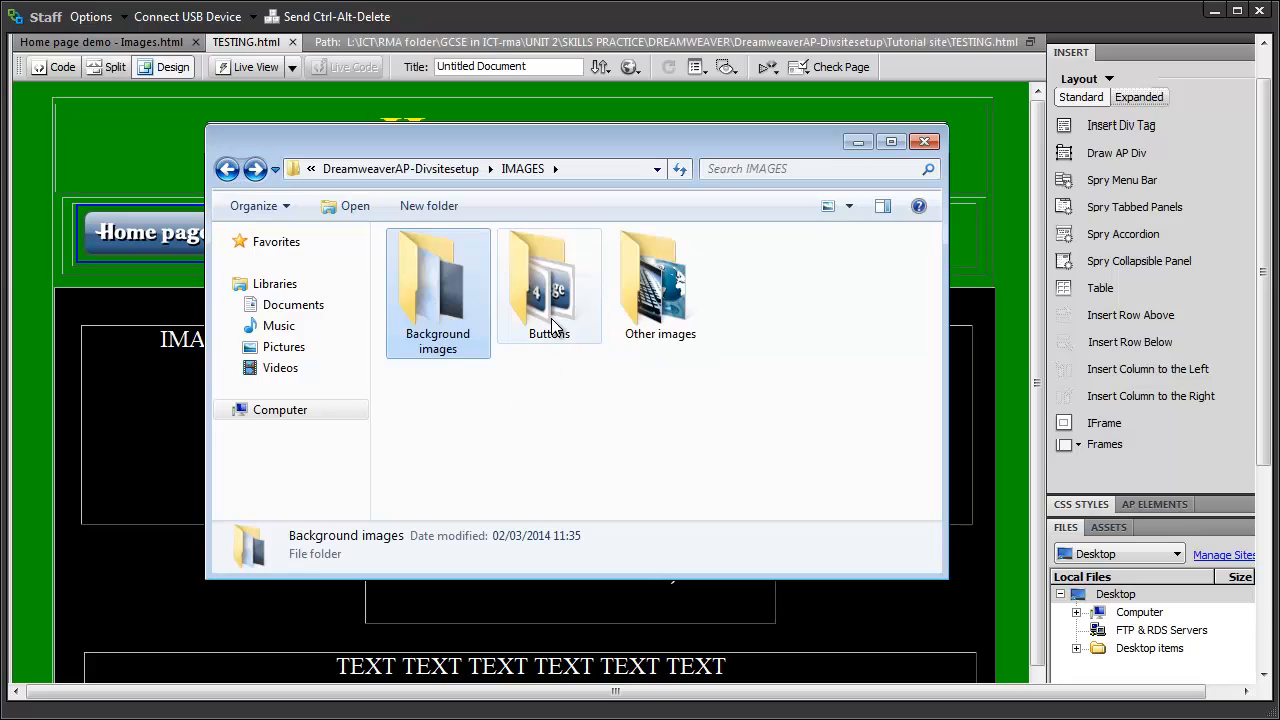
double_click(550, 280)
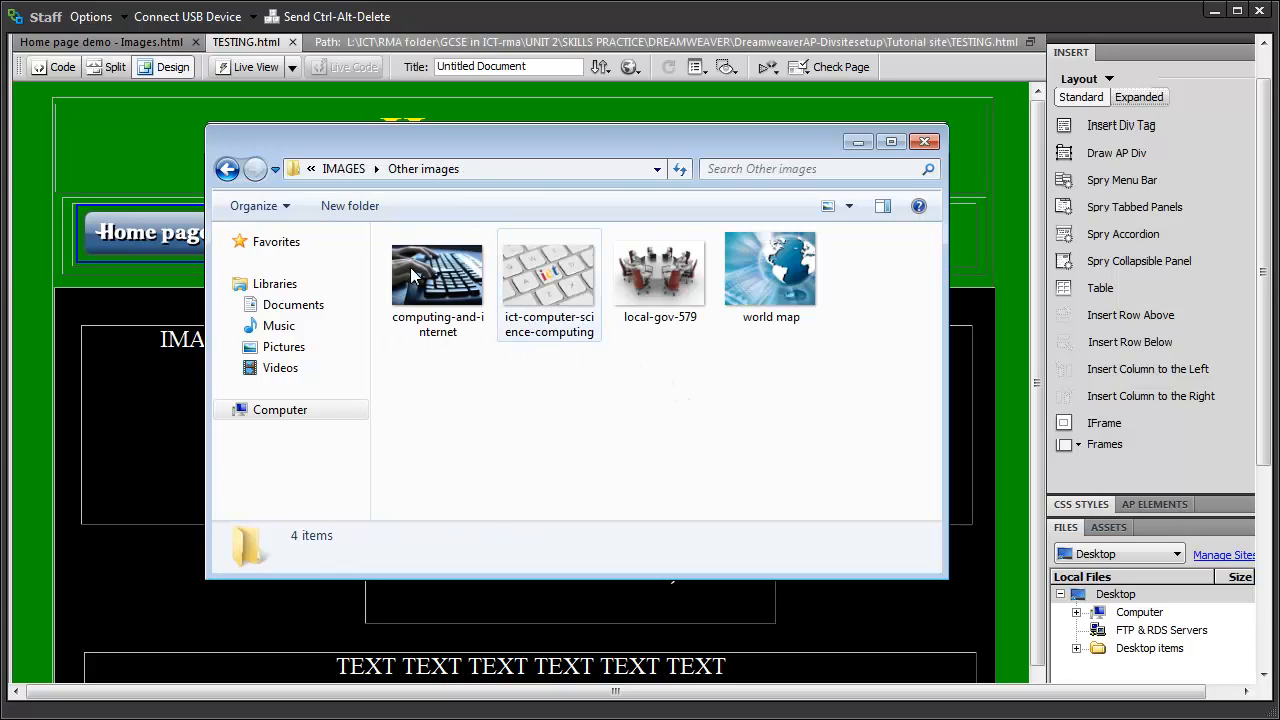
left_click(227, 168)
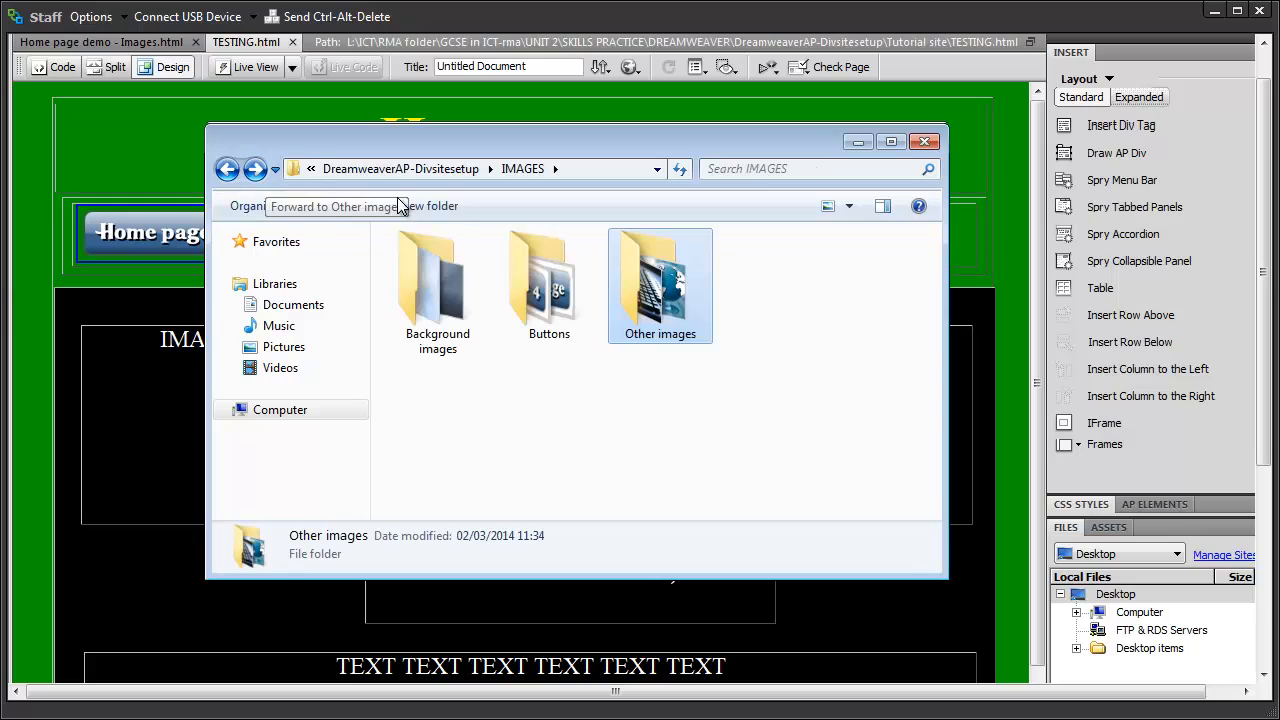
mouse_move(800, 321)
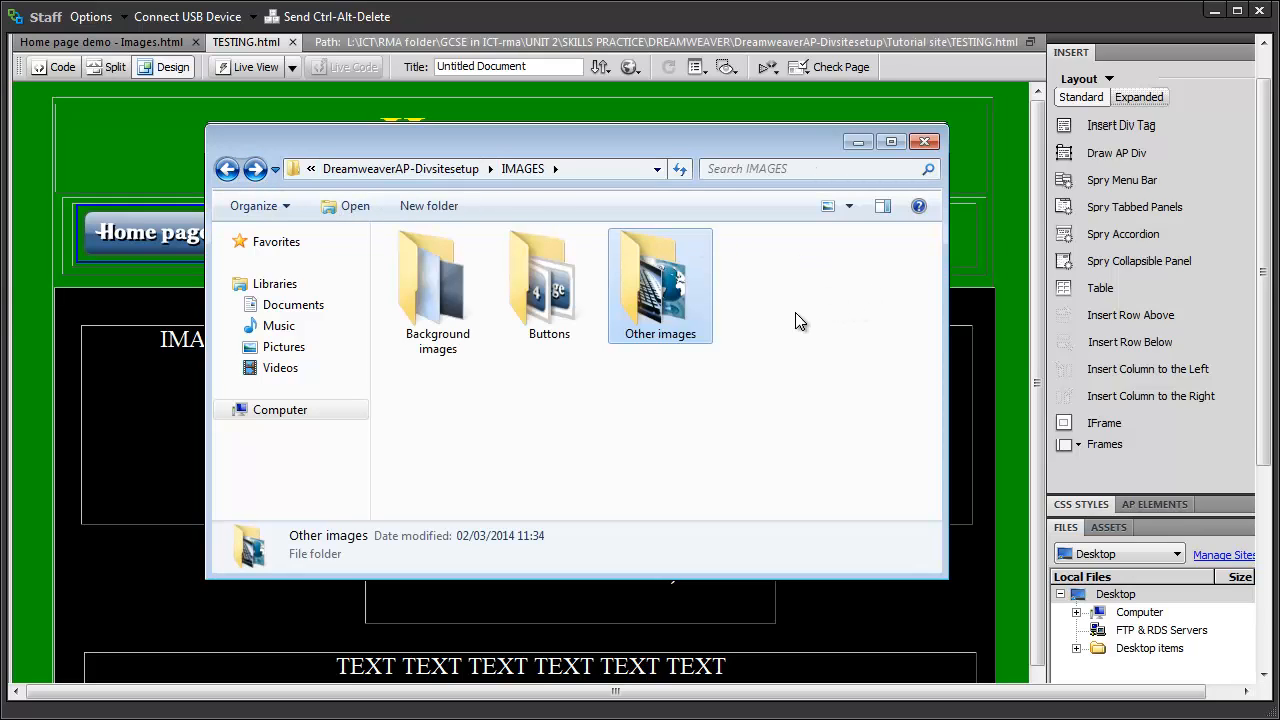
mouse_move(762, 317)
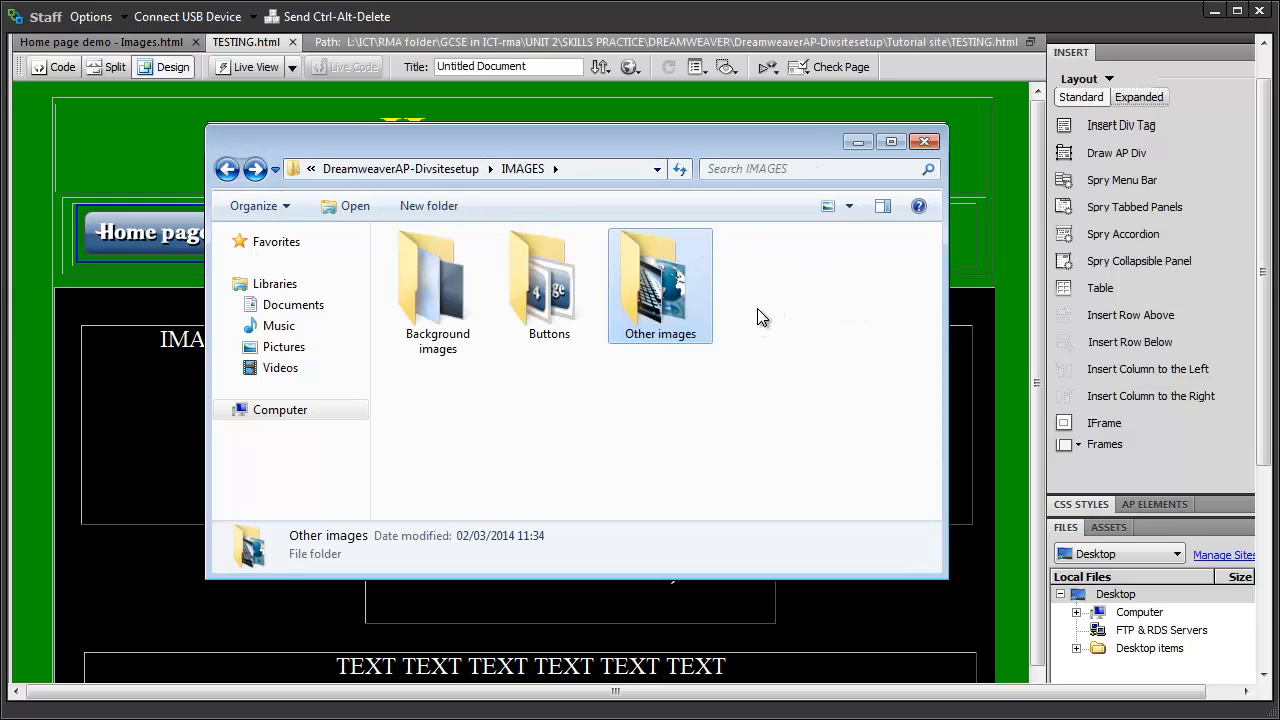
mouse_move(1210, 343)
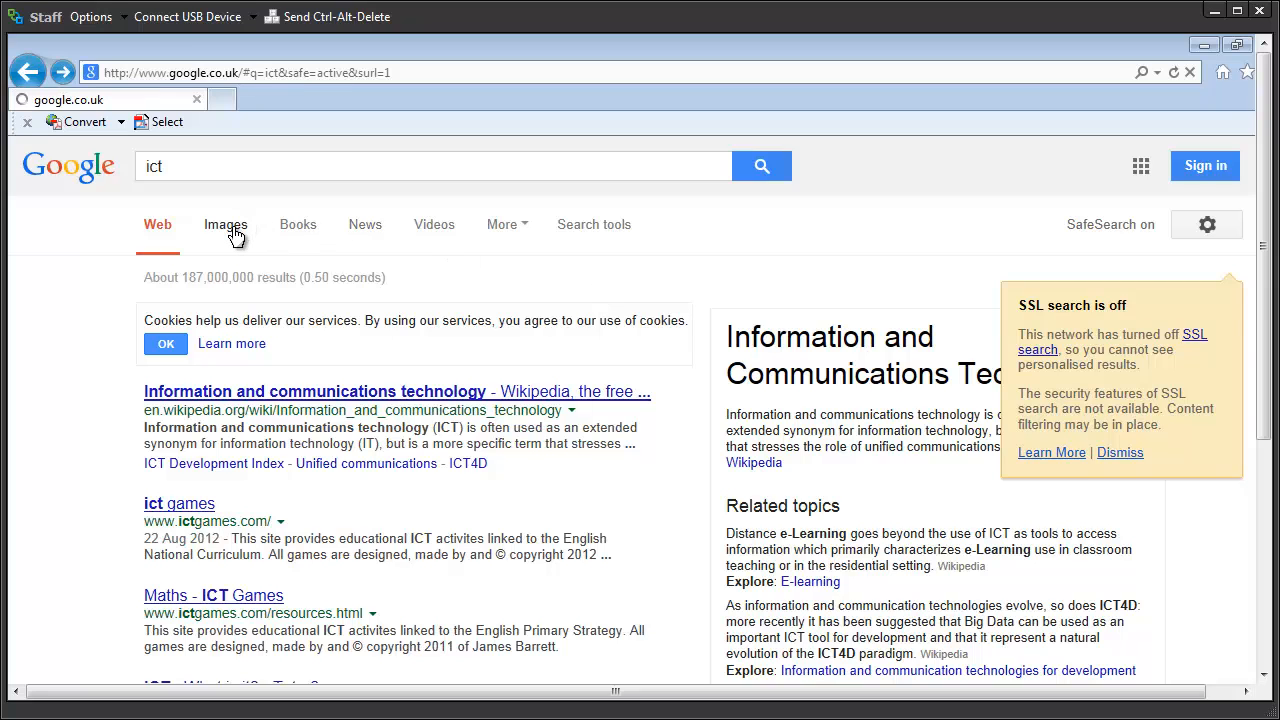
left_click(225, 224)
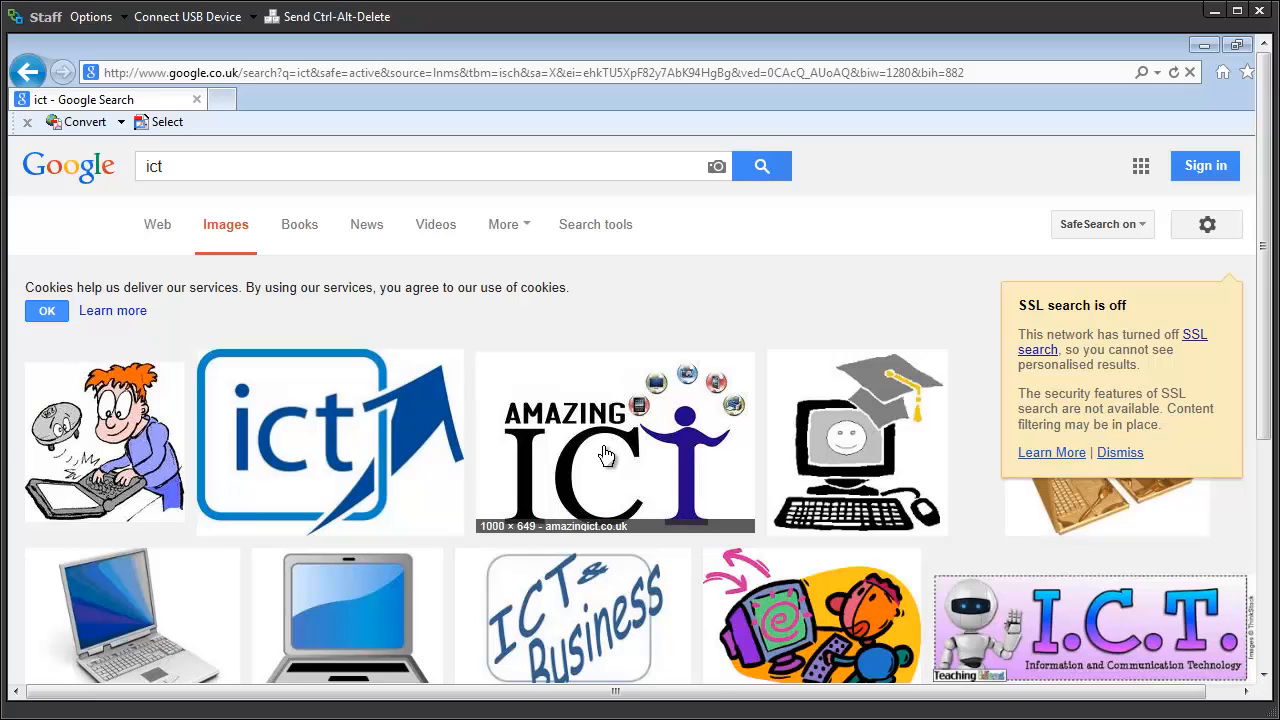
mouse_move(601, 459)
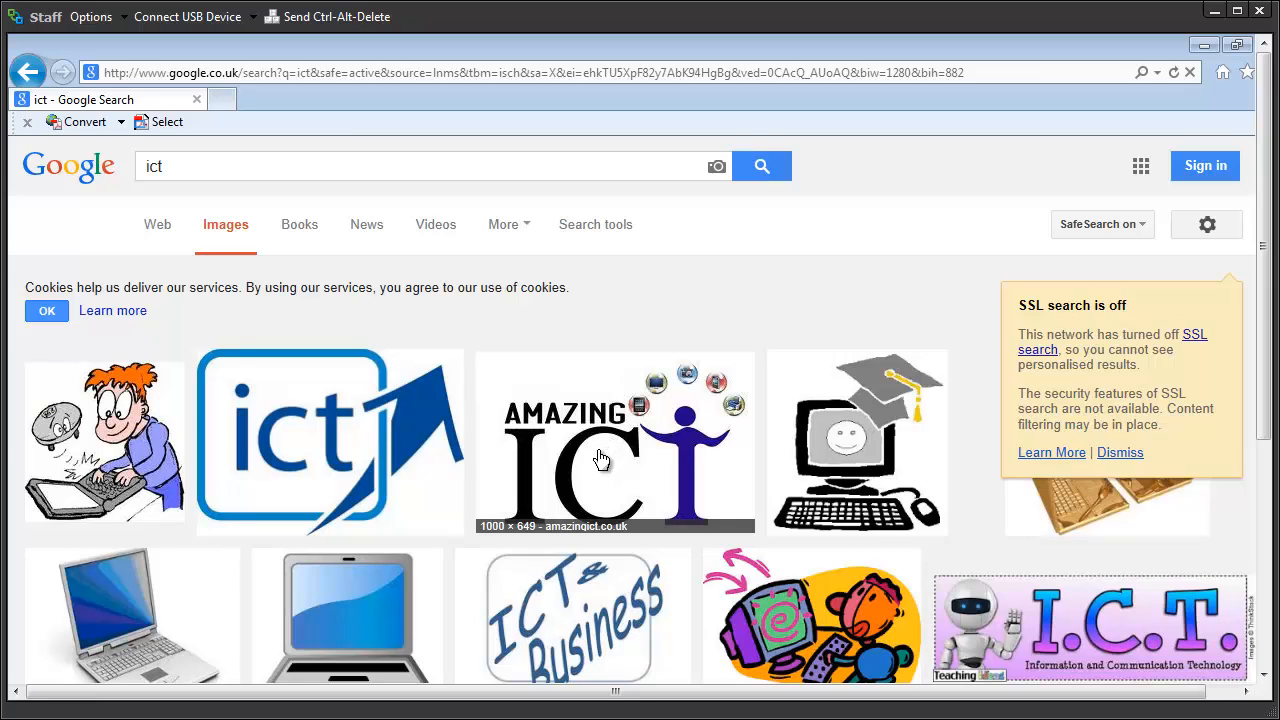
mouse_move(576, 488)
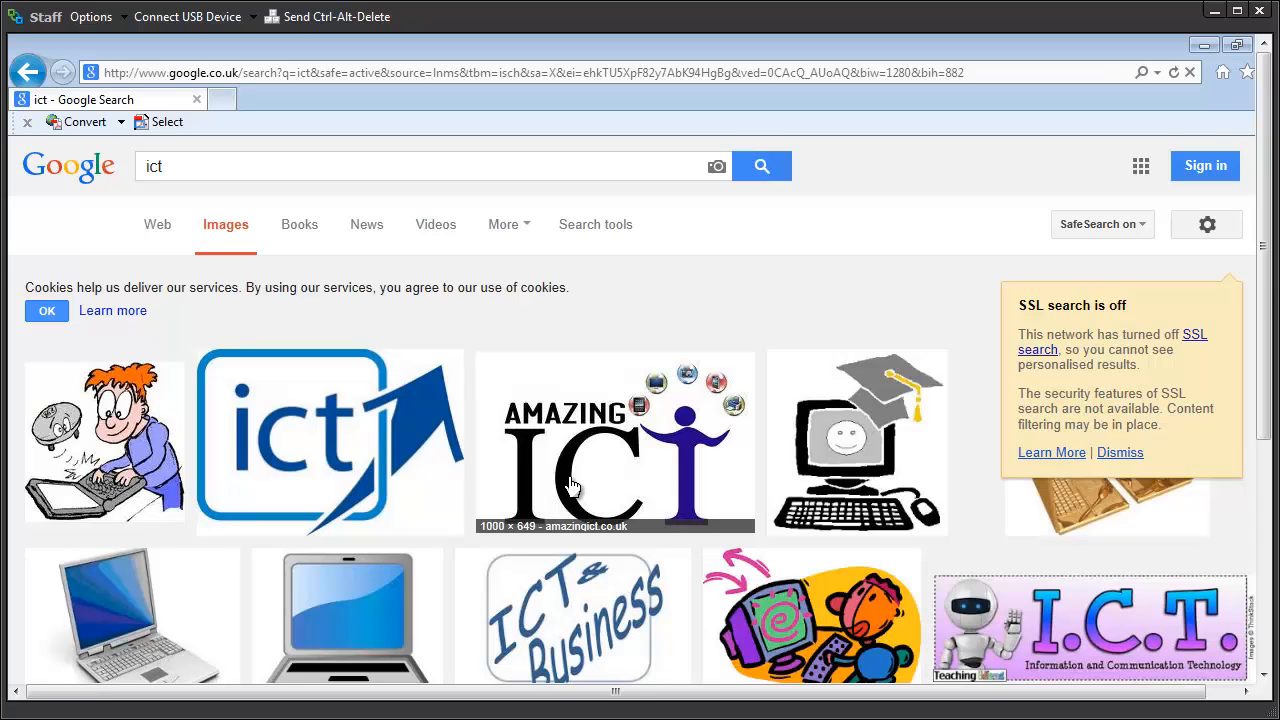
right_click(575, 483)
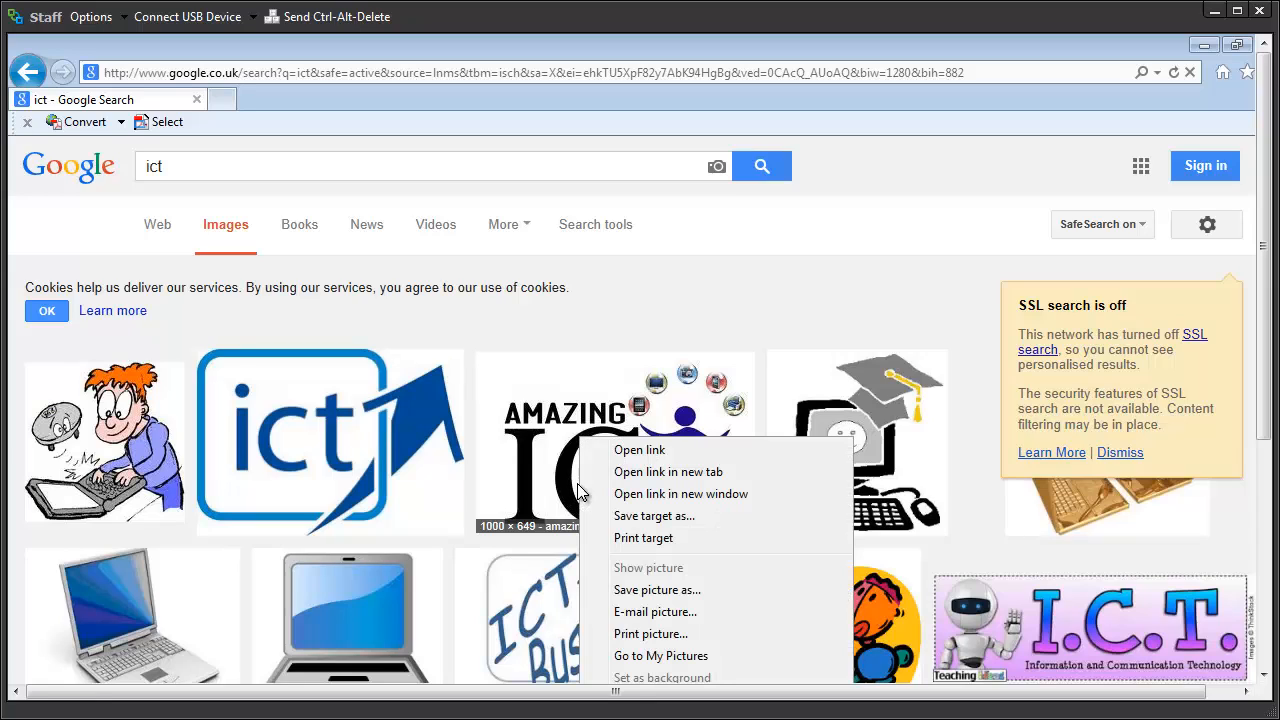
mouse_move(476, 483)
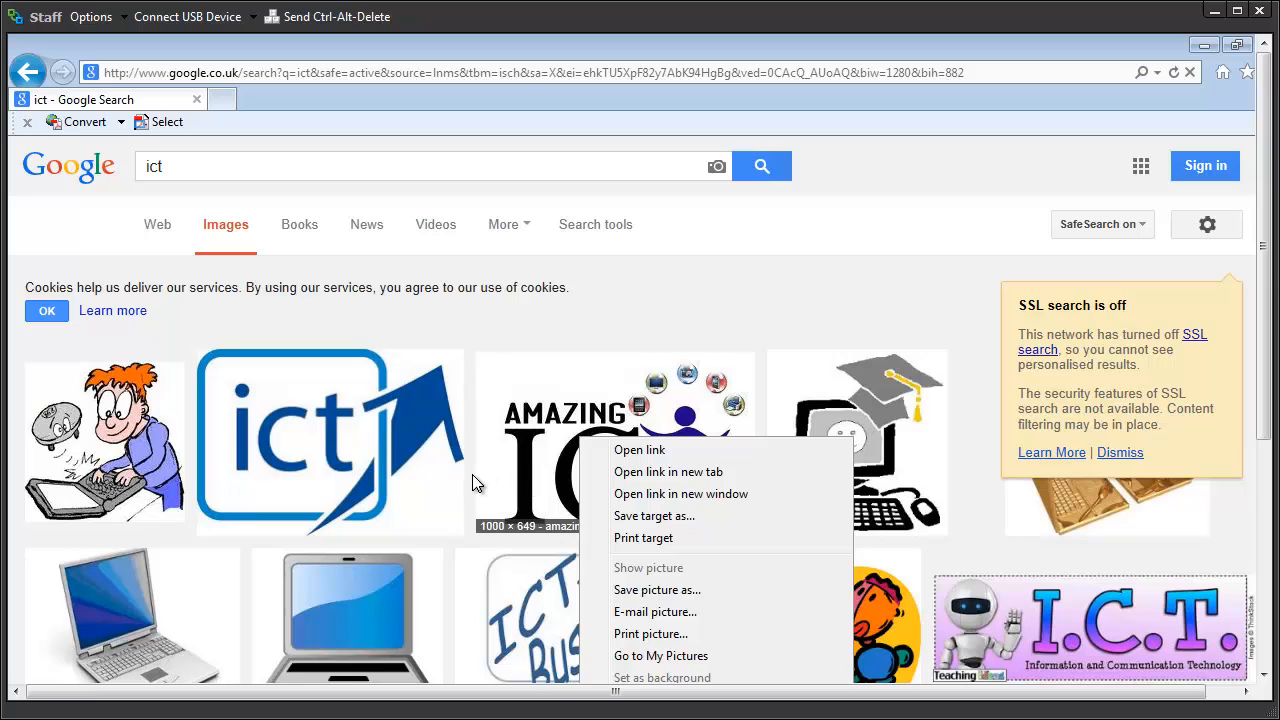
mouse_move(482, 503)
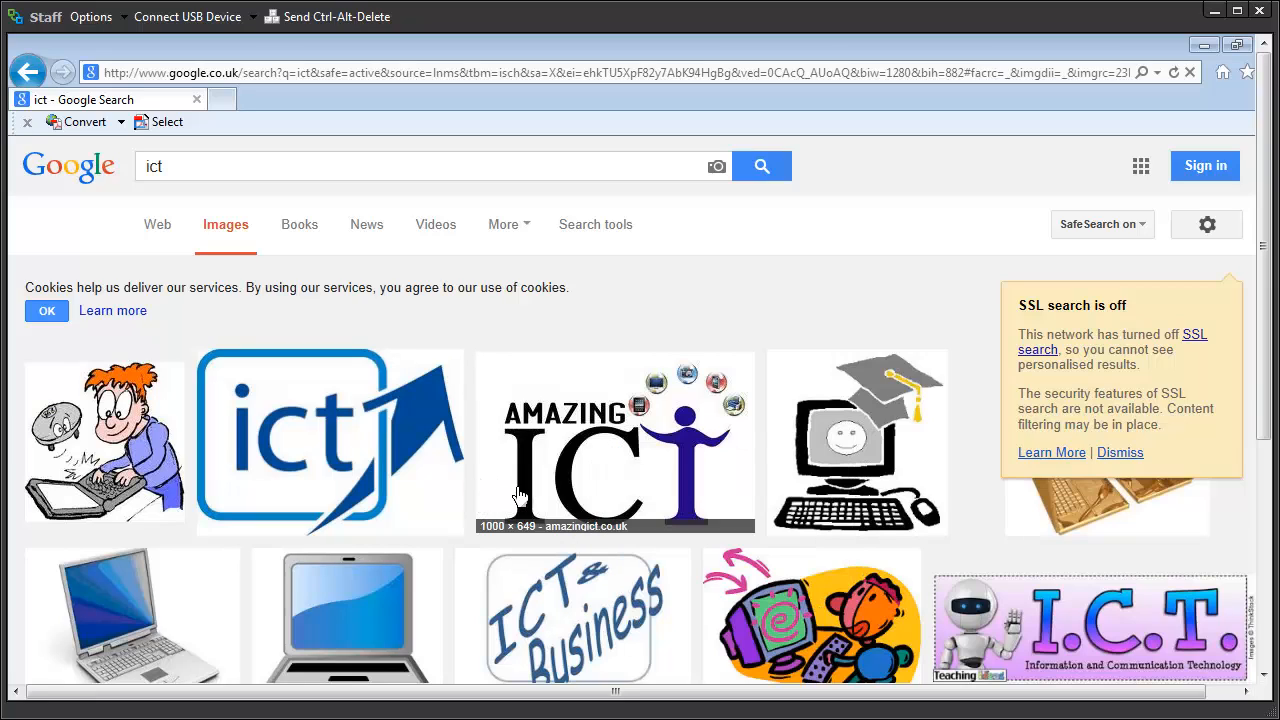
- Preview the Amazing ICT logo and view the full-size image from amazingict.co.uk
left_click(614, 442)
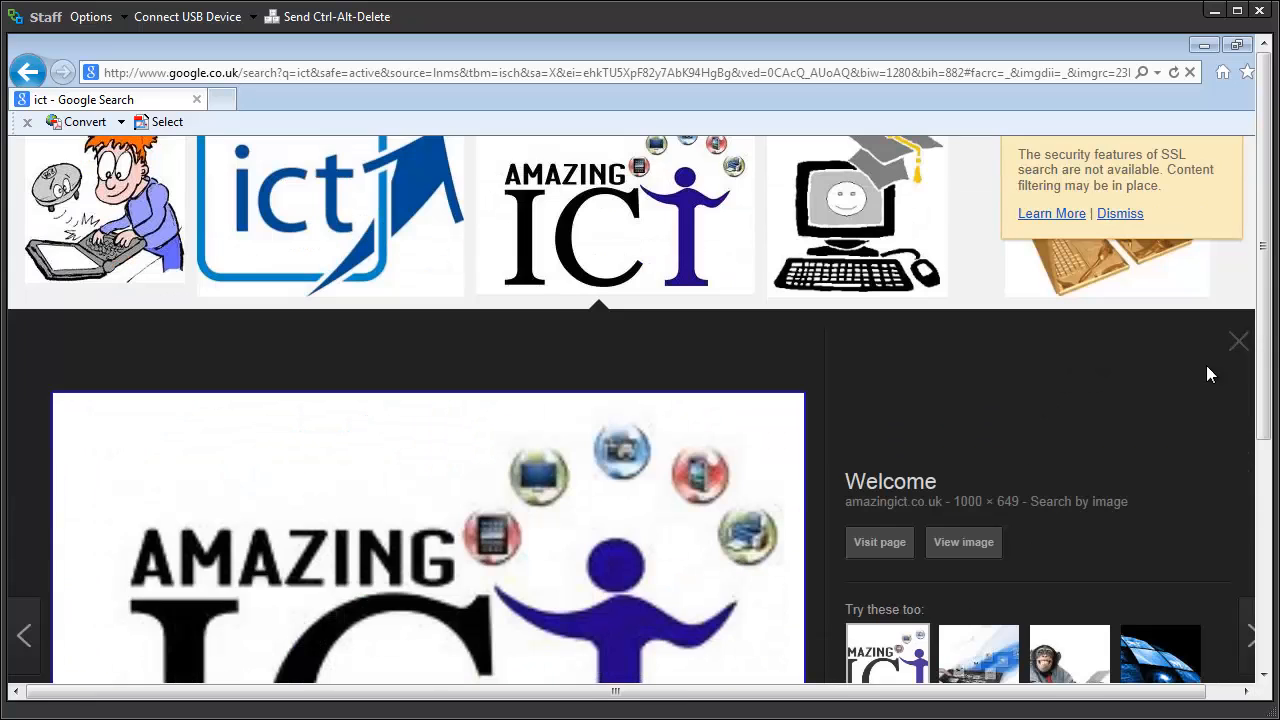
scroll("down", 3)
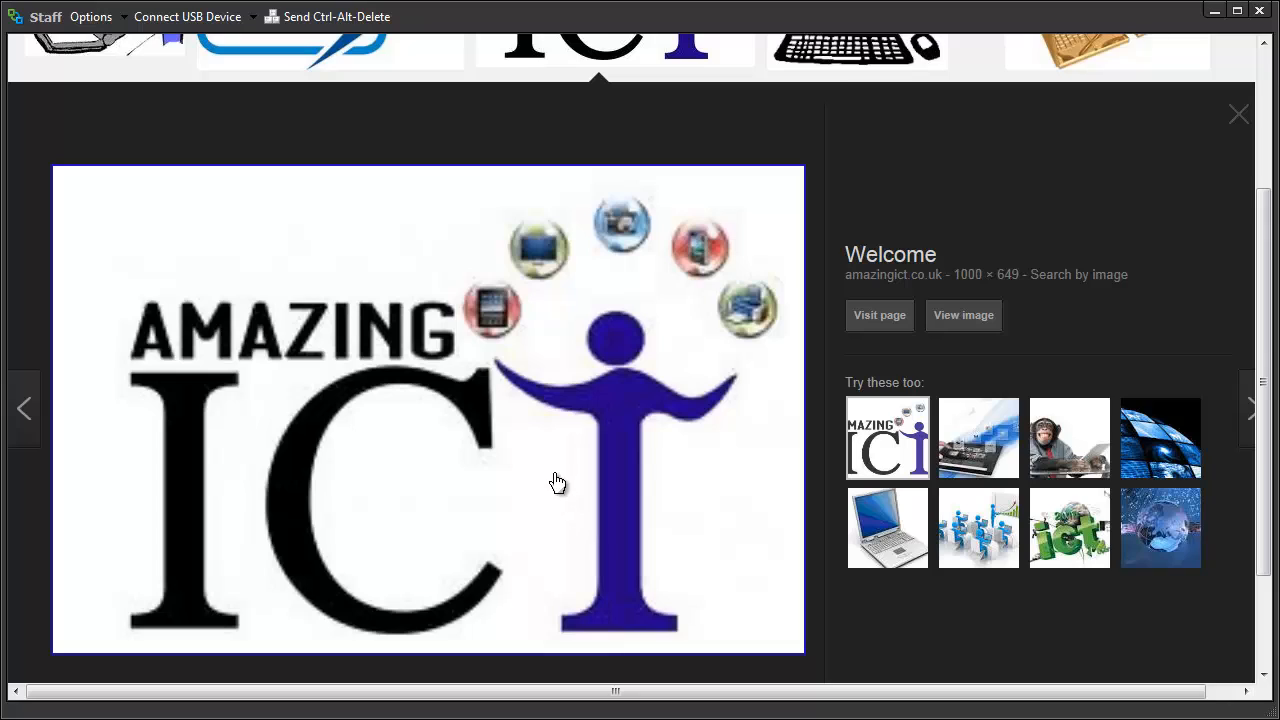
mouse_move(665, 457)
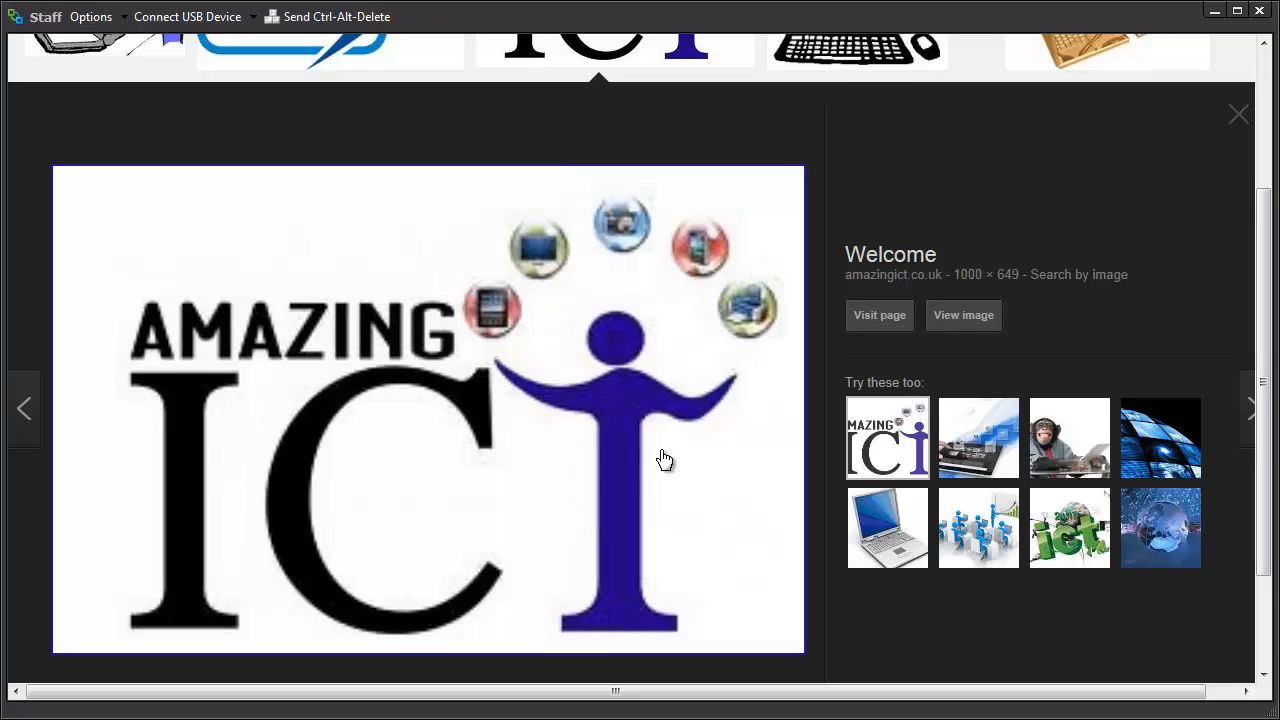
mouse_move(971, 335)
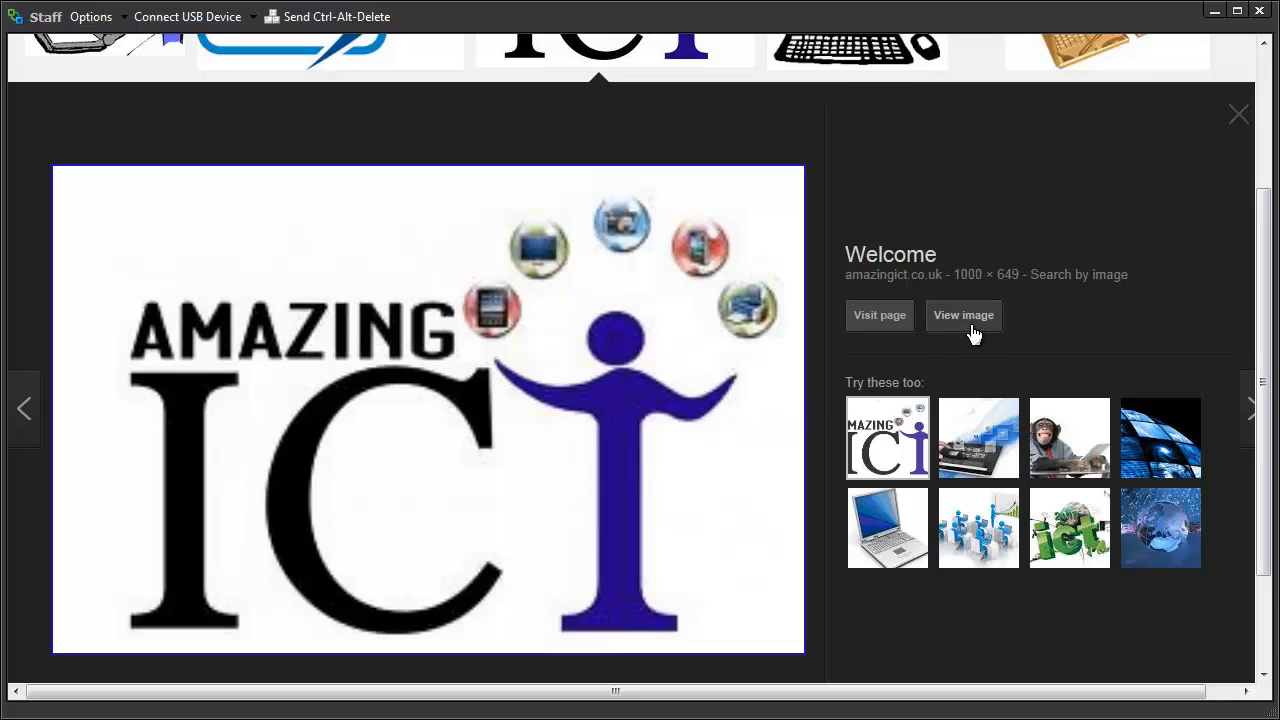
mouse_move(975, 332)
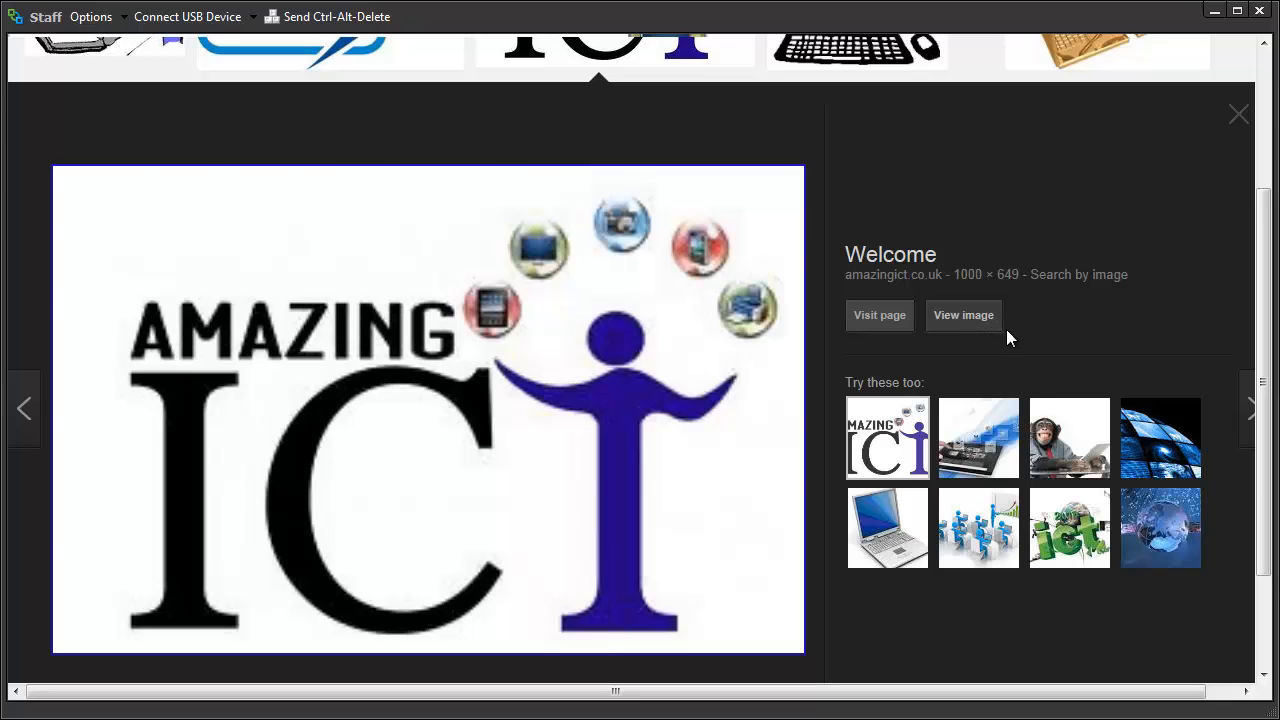
left_click(963, 315)
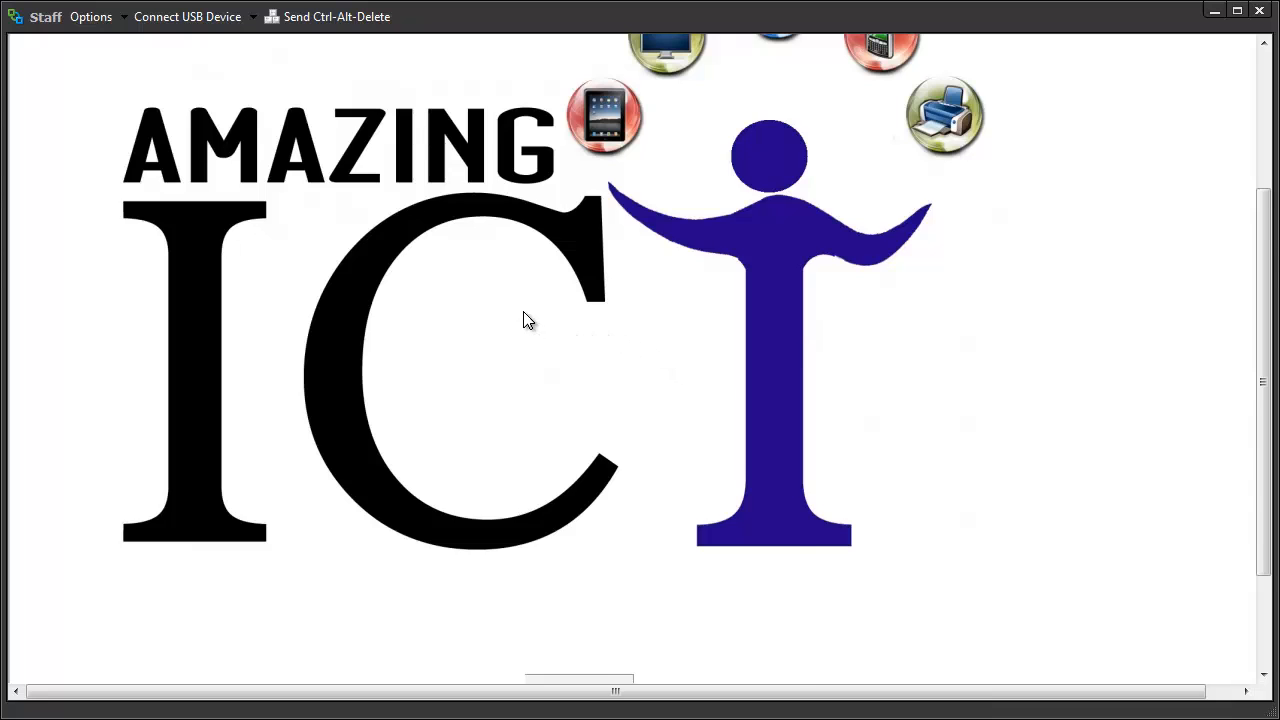
- Return from the full-size Amazing ICT picture to the ict results and reopen its preview
right_click(529, 320)
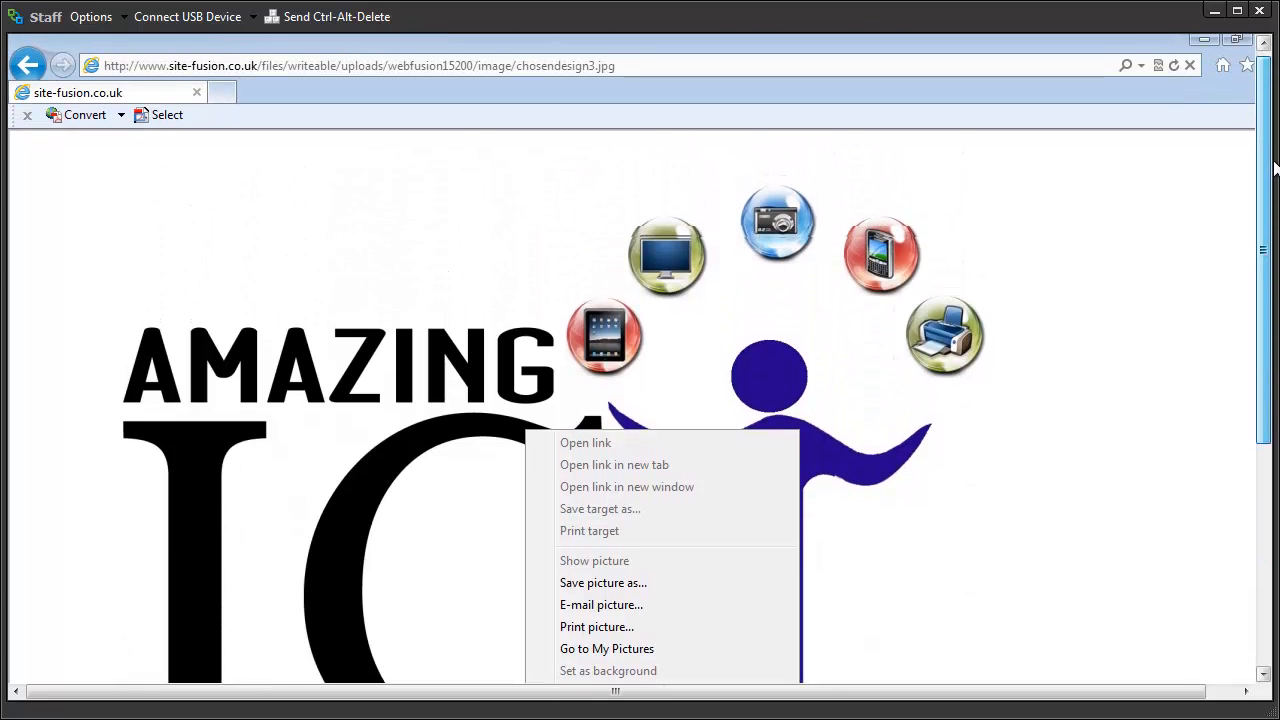
left_click(32, 72)
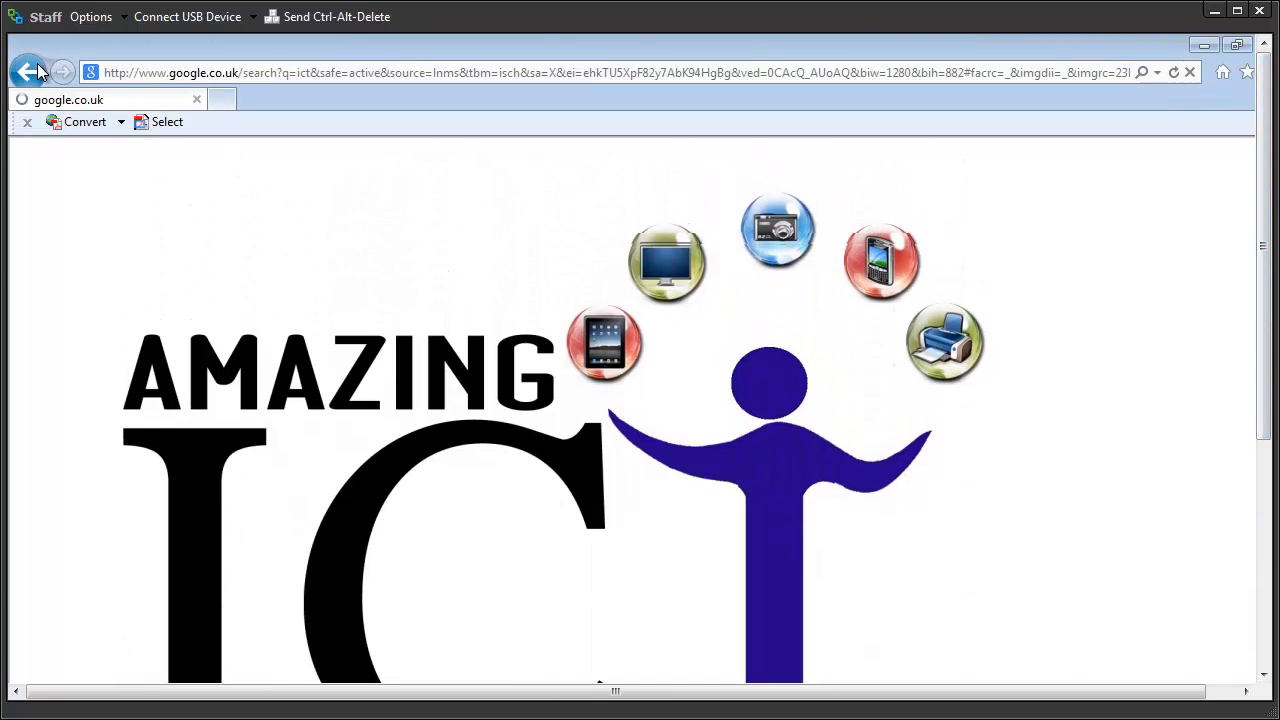
left_click(32, 71)
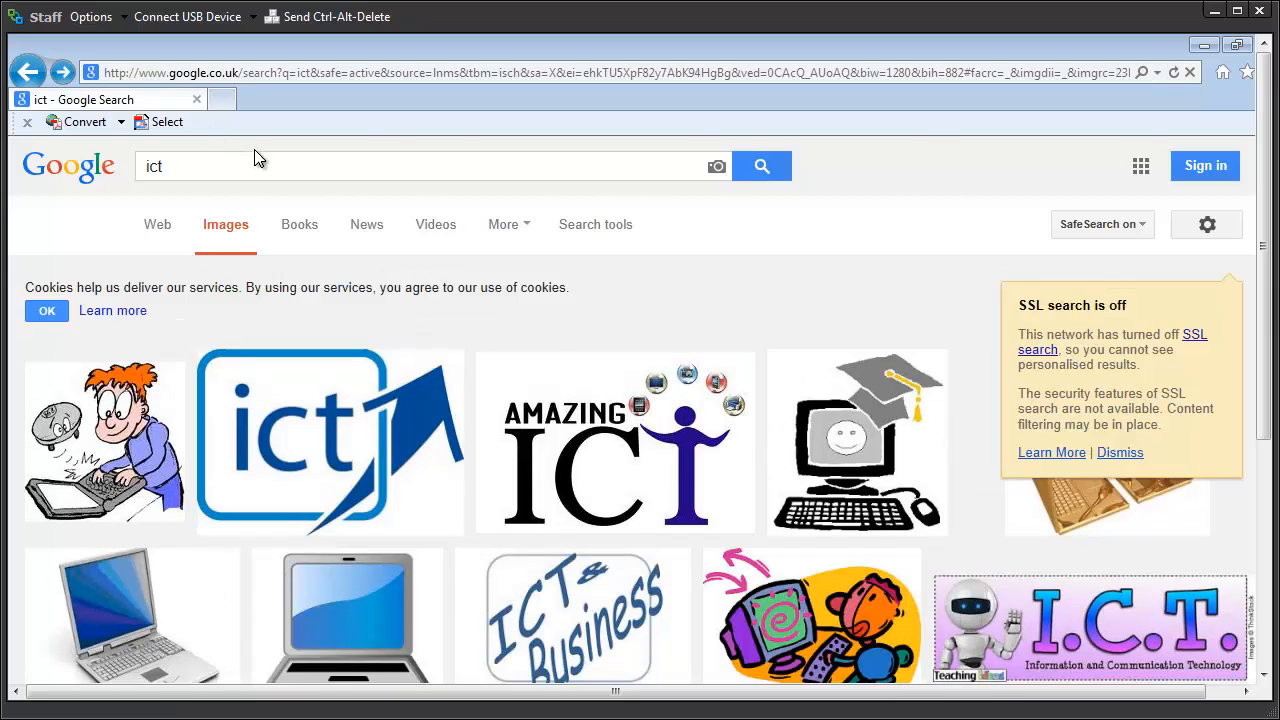
left_click(614, 441)
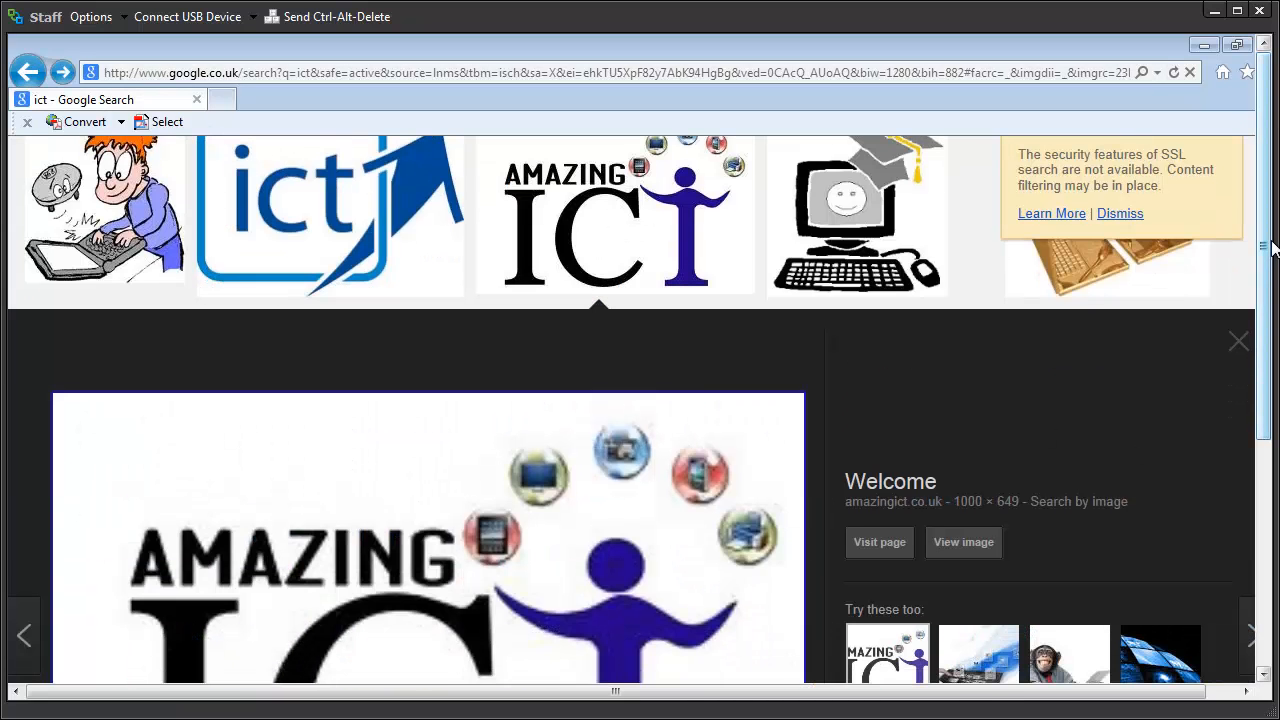
scroll("down", 3)
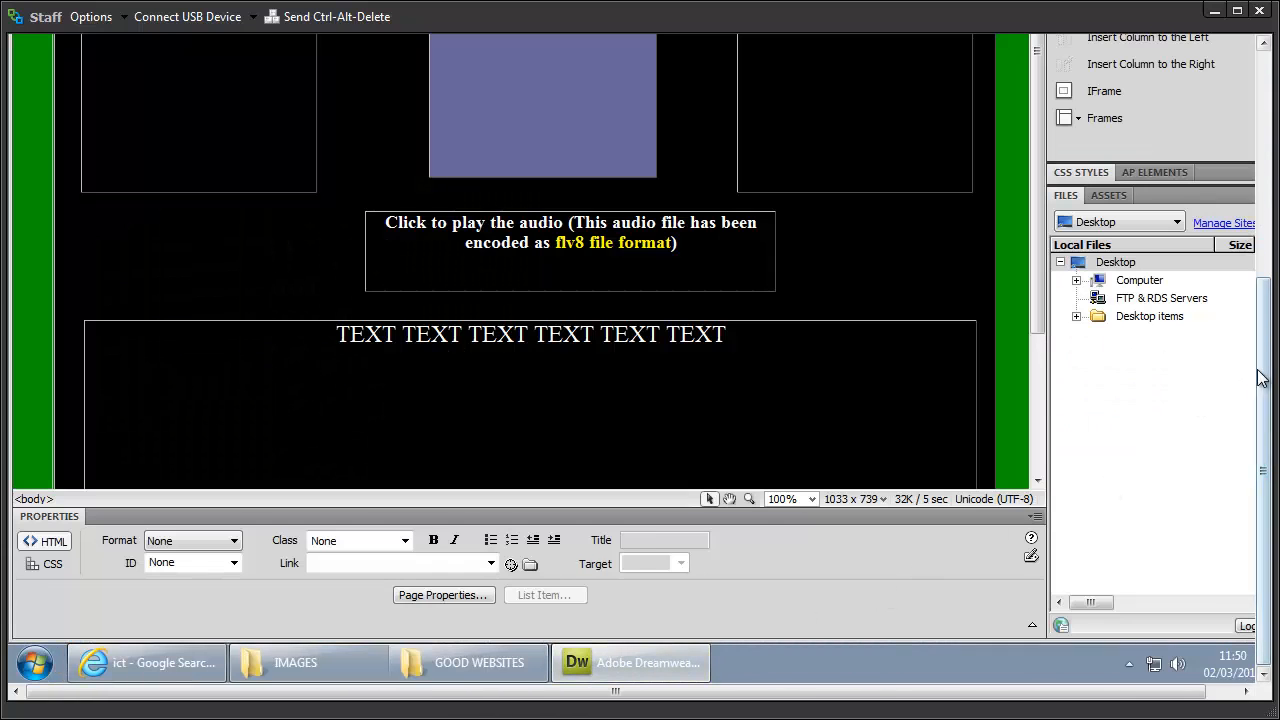
scroll("up", 3)
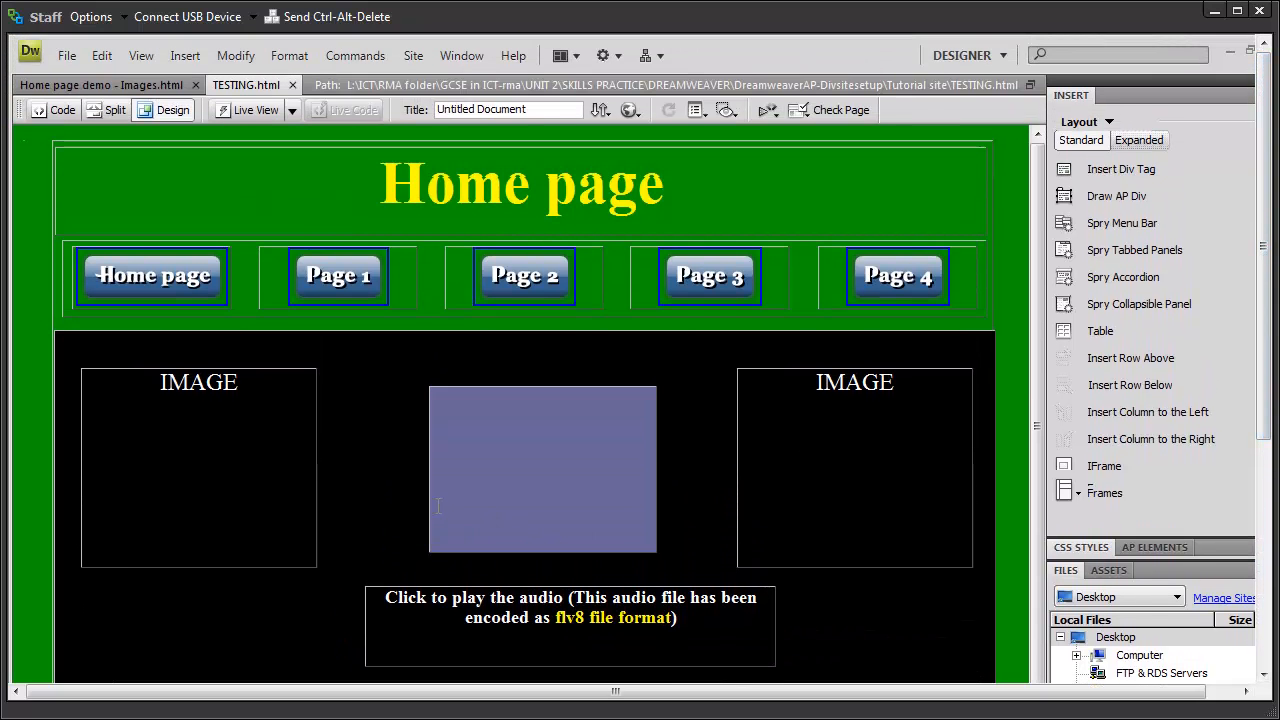
mouse_move(359, 437)
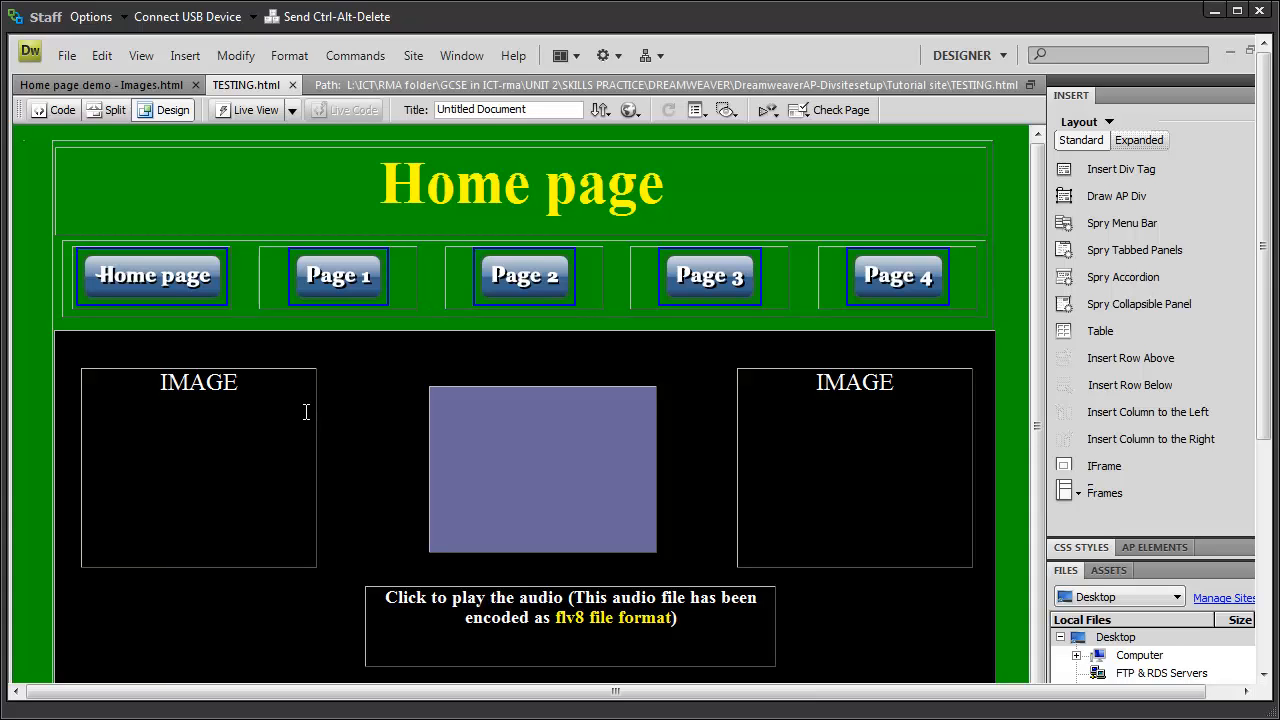
mouse_move(267, 394)
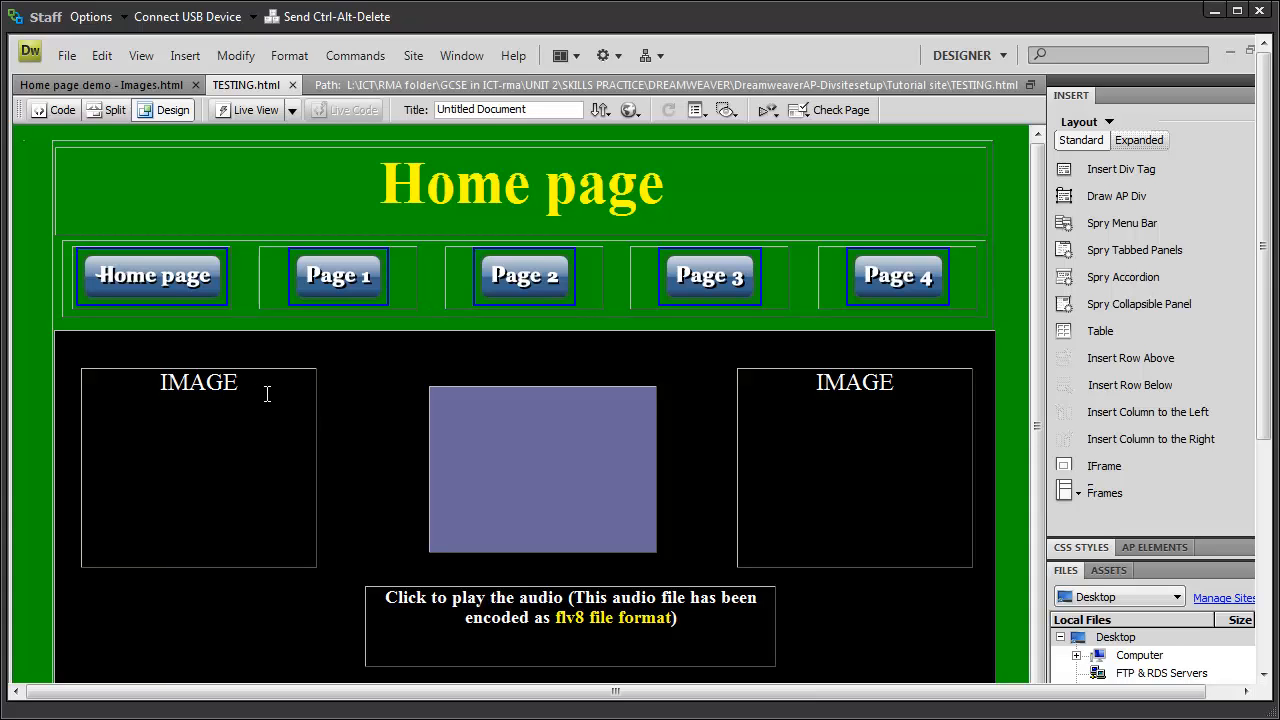
mouse_move(270, 397)
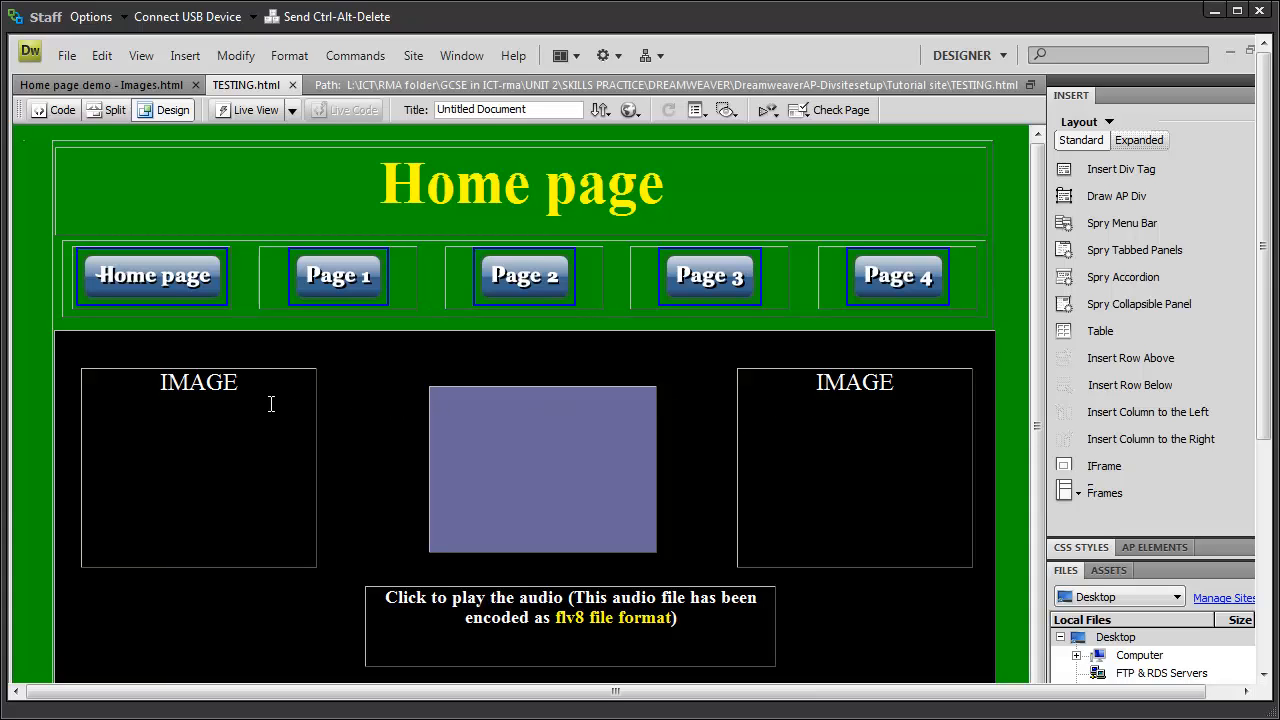
mouse_move(258, 383)
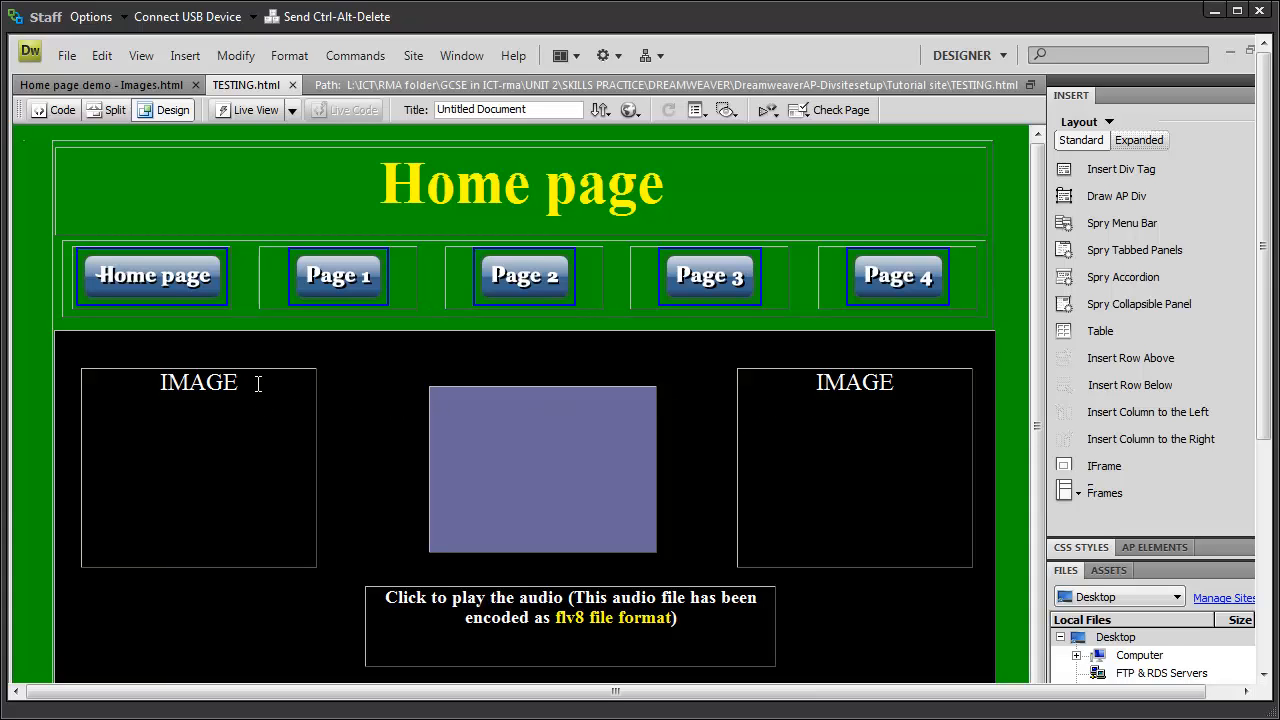
mouse_move(266, 391)
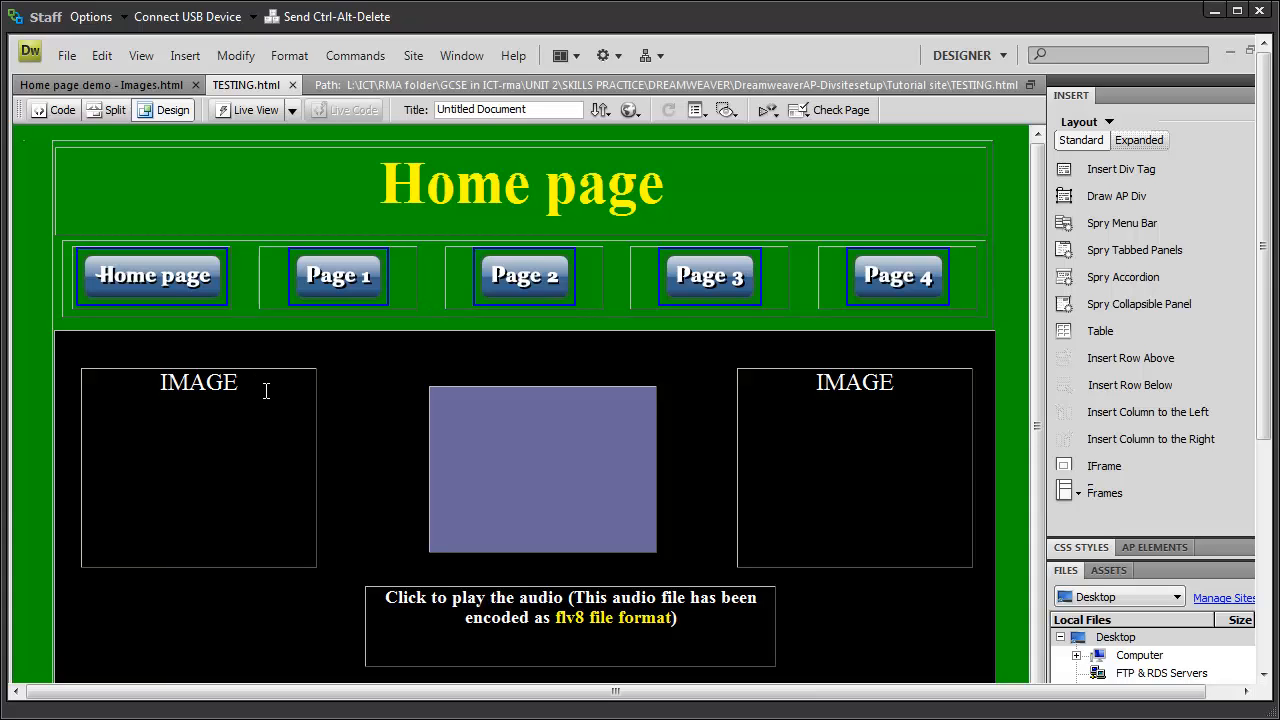
mouse_move(265, 392)
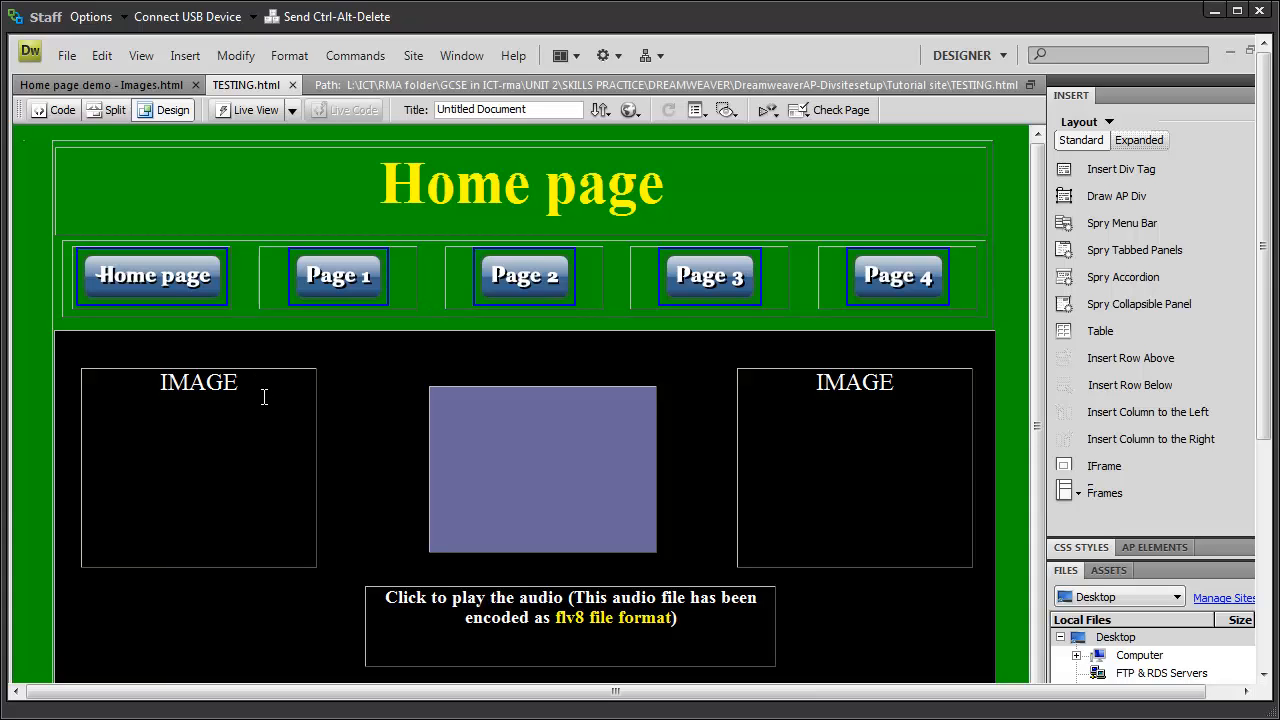
mouse_move(258, 391)
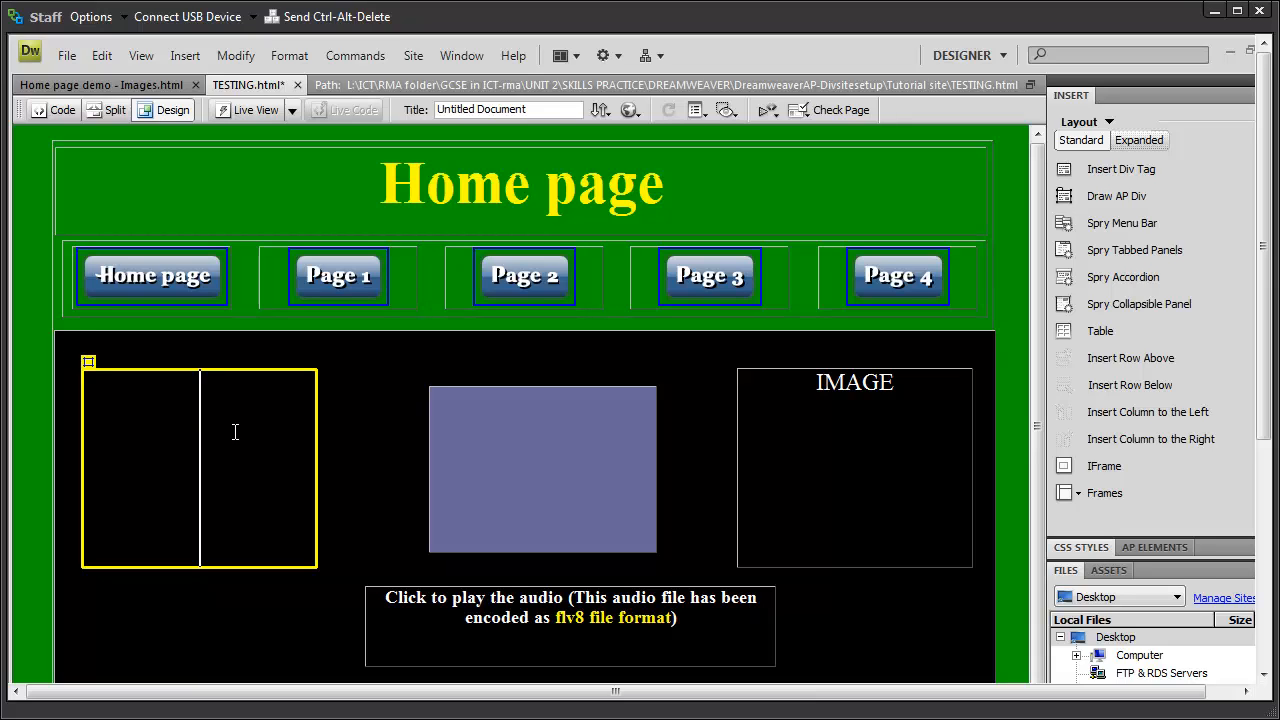
mouse_move(185, 55)
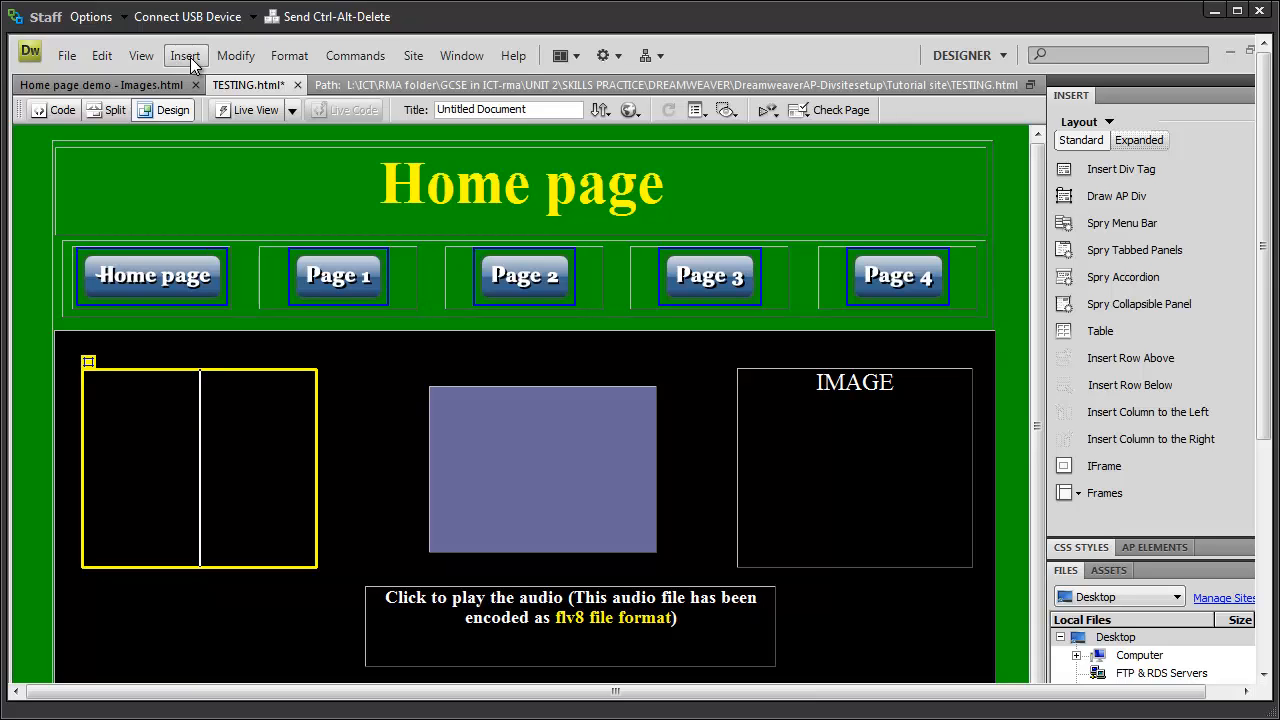
- Insert the computing-and-internet keyboard picture into the left box, skipping accessibility details
left_click(185, 55)
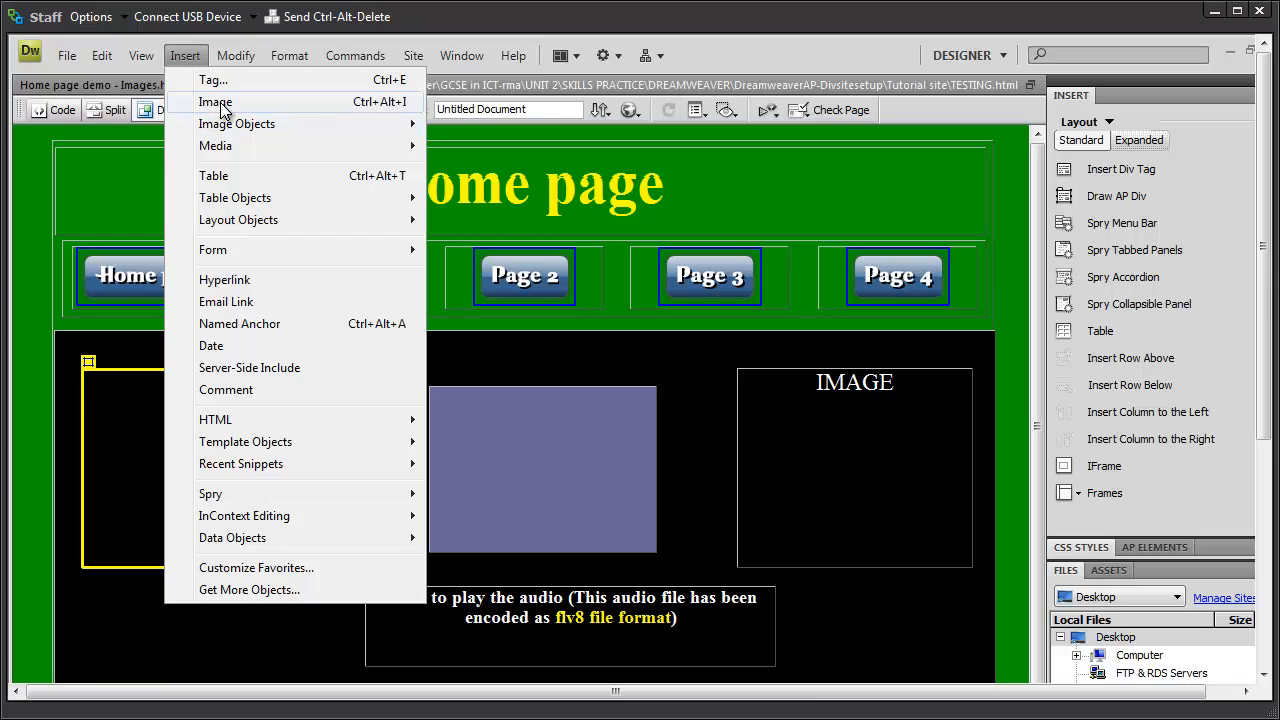
left_click(214, 101)
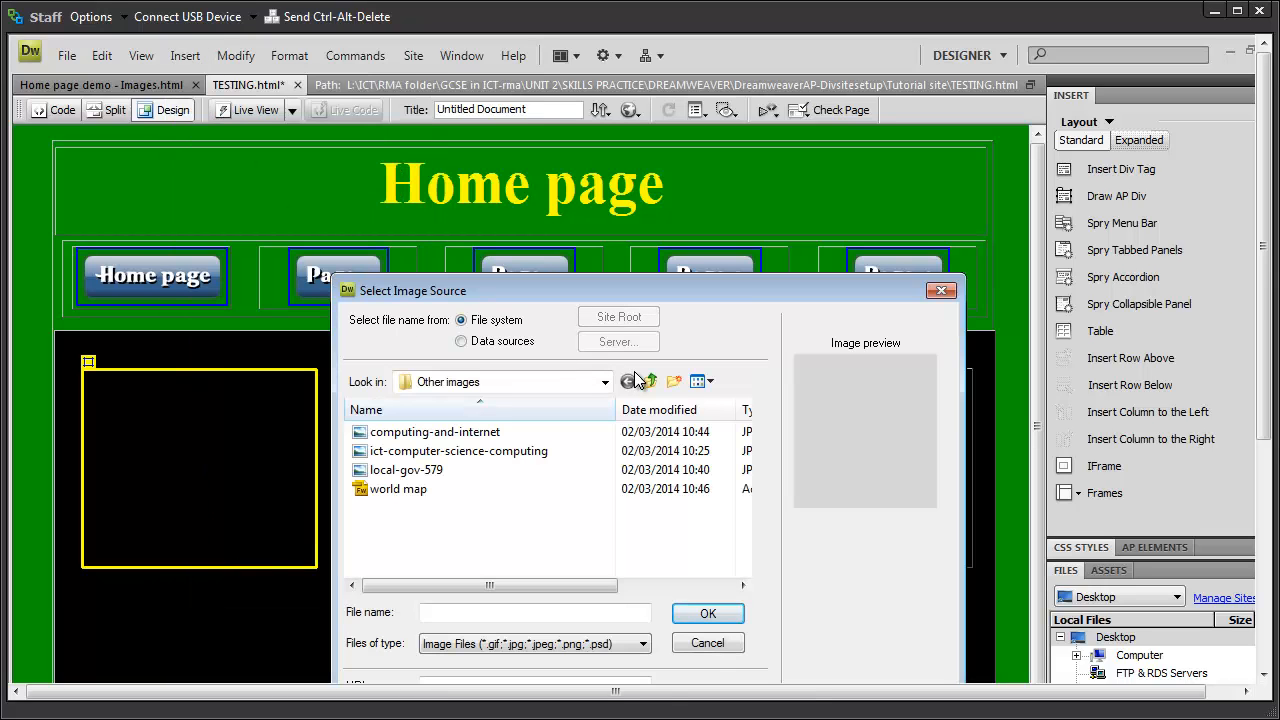
mouse_move(710, 434)
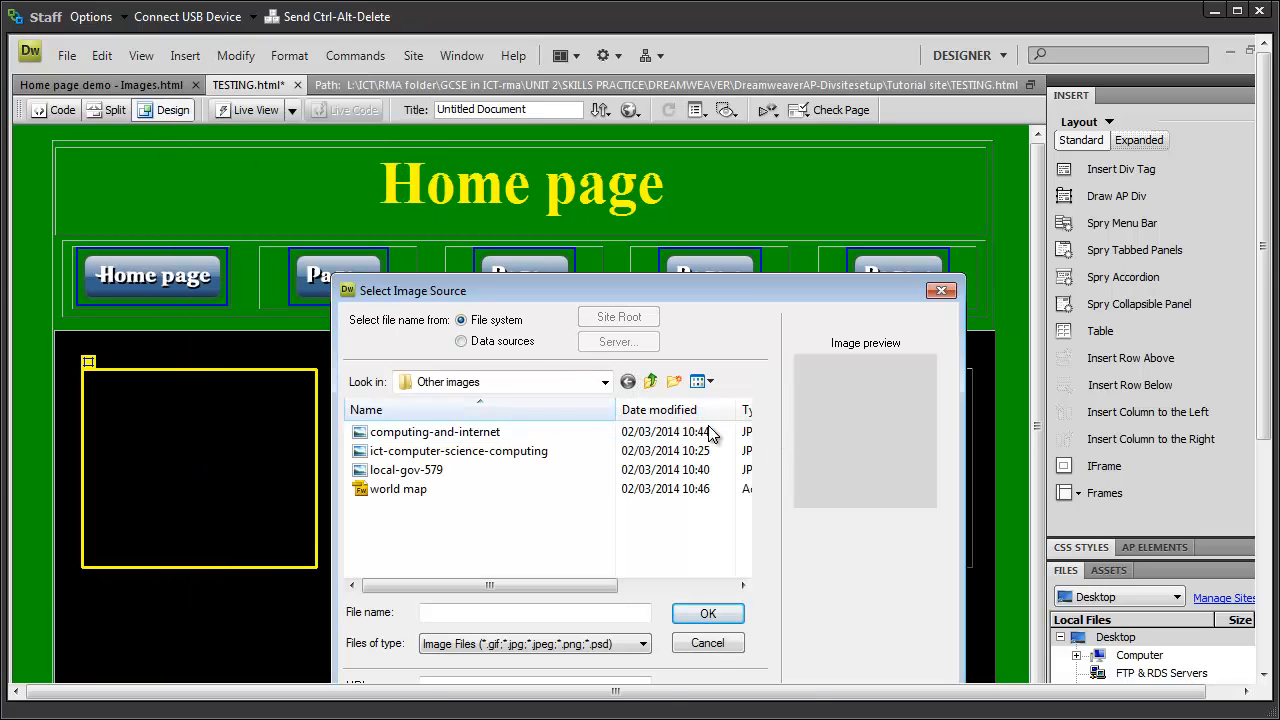
left_click(433, 431)
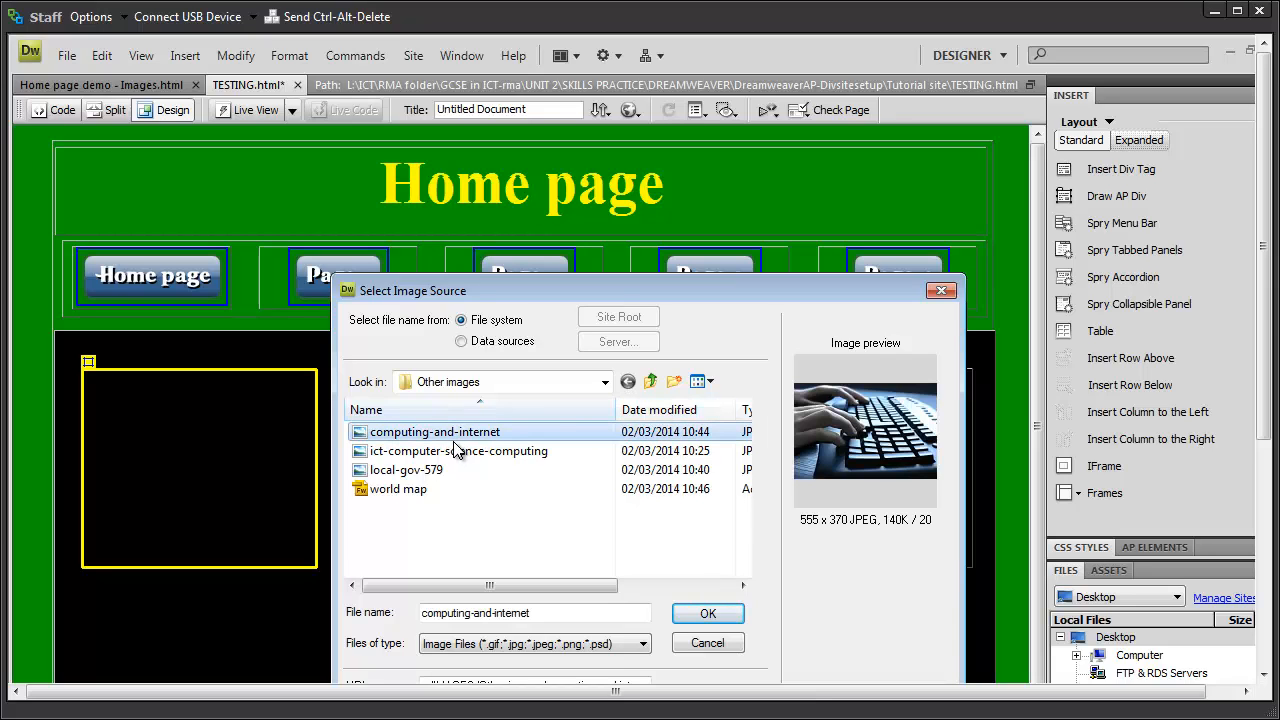
mouse_move(698, 588)
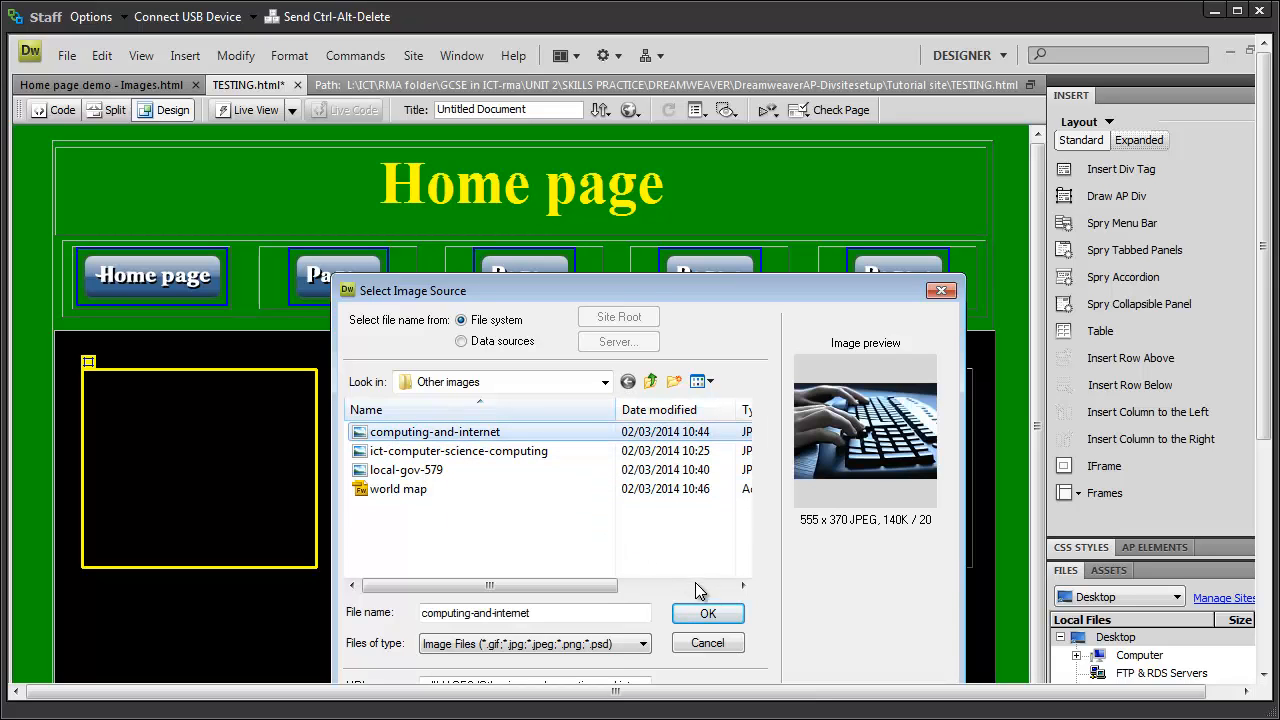
left_click(708, 613)
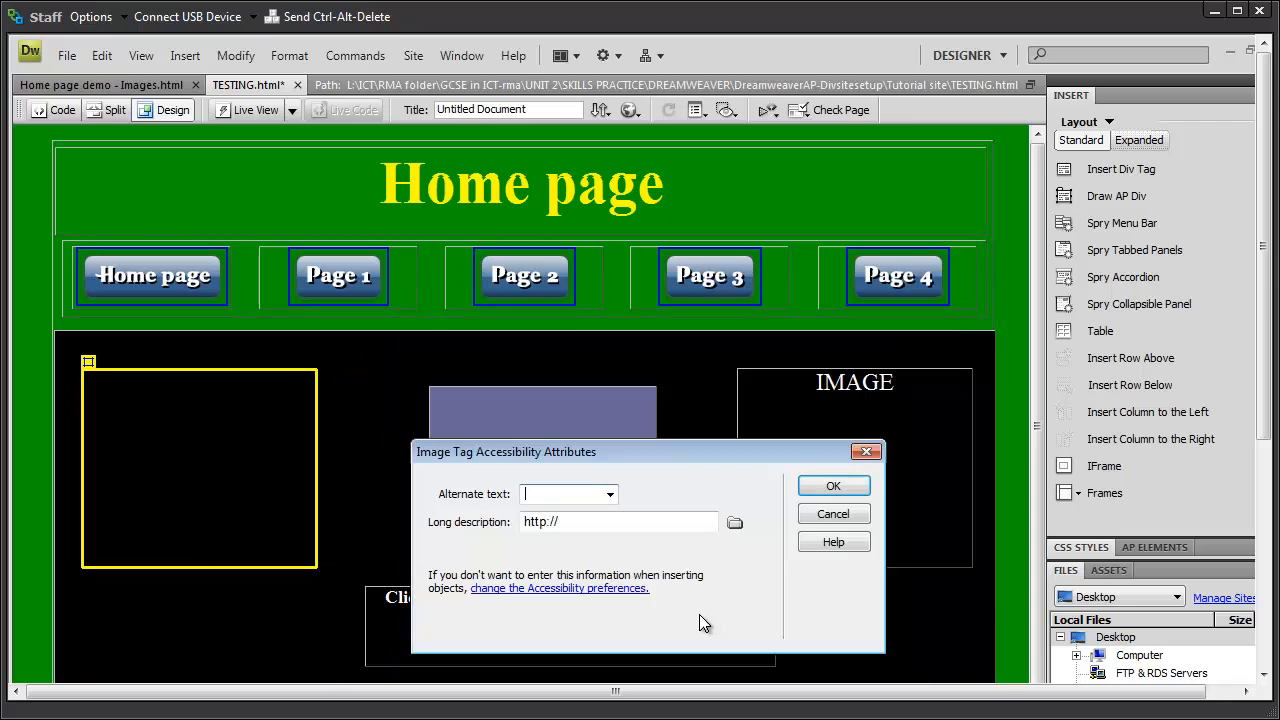
mouse_move(833, 485)
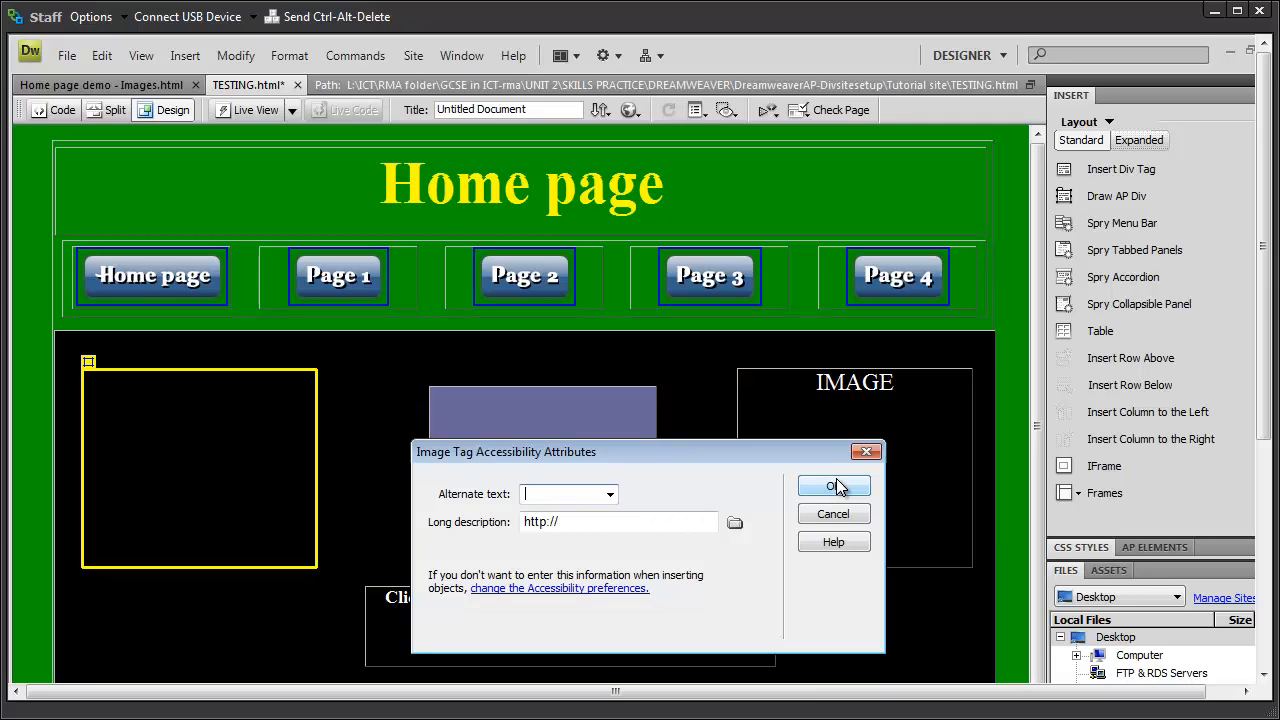
left_click(834, 486)
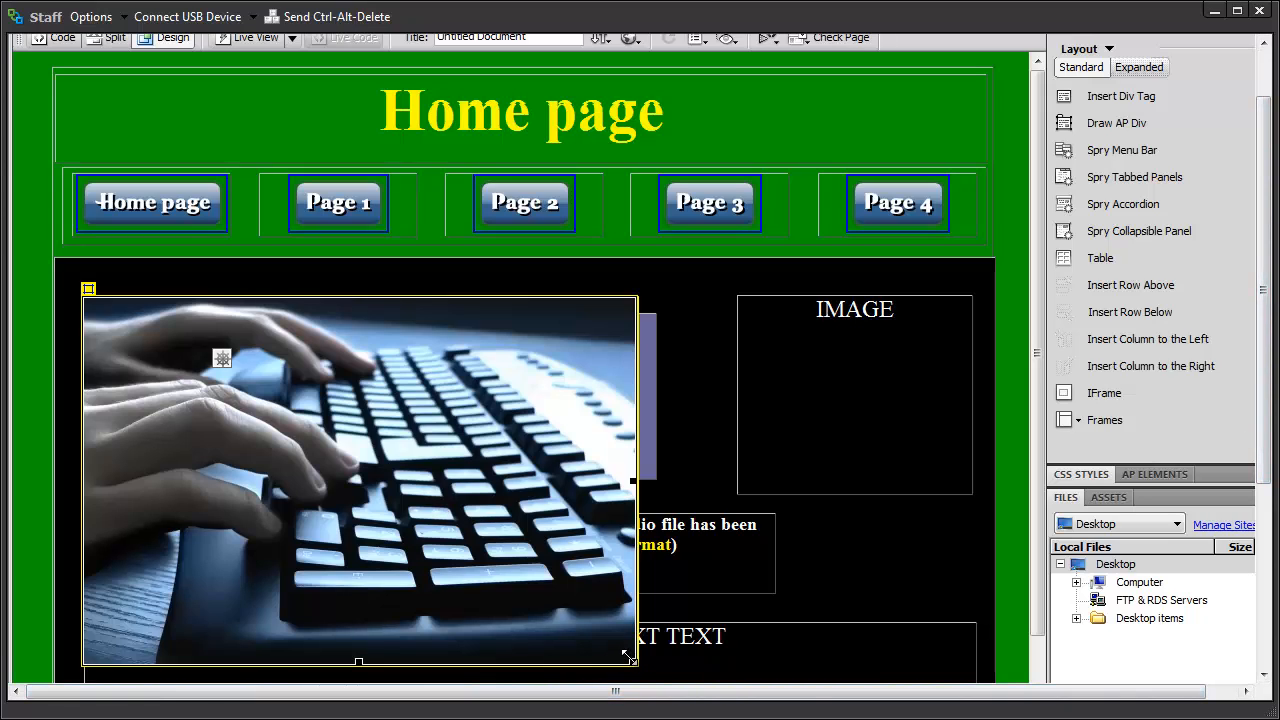
mouse_move(315, 584)
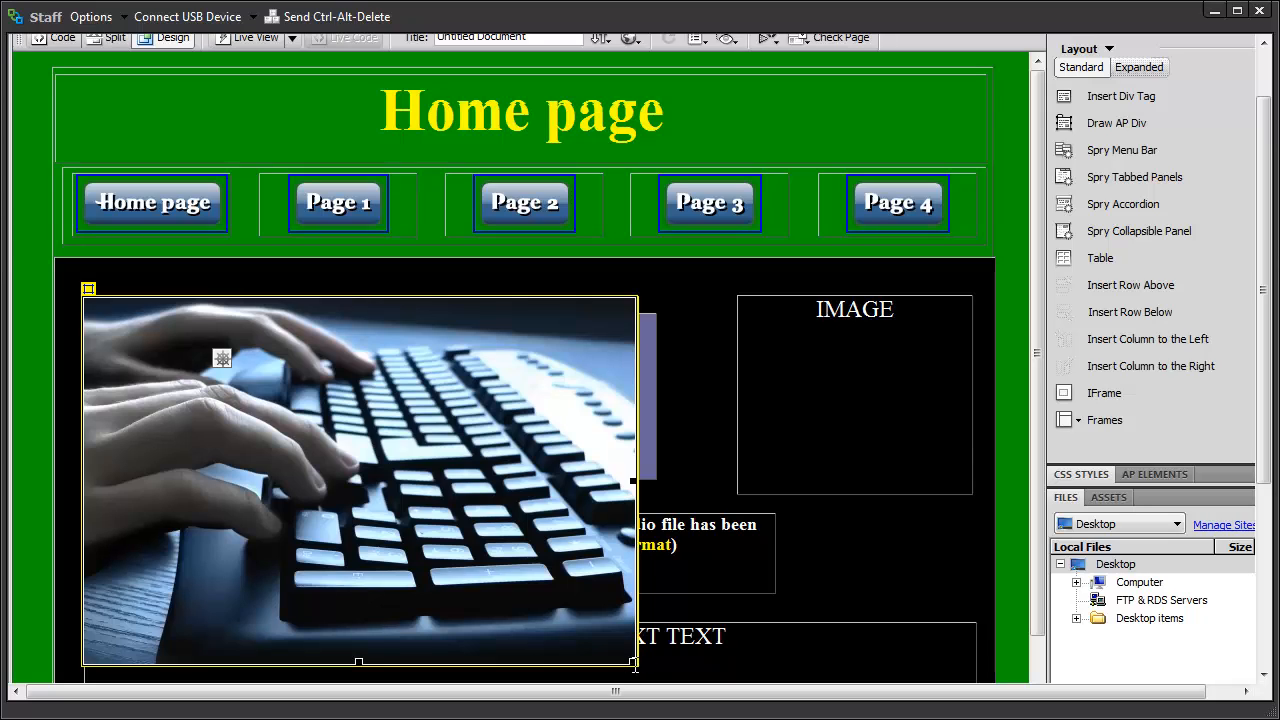
mouse_move(631, 662)
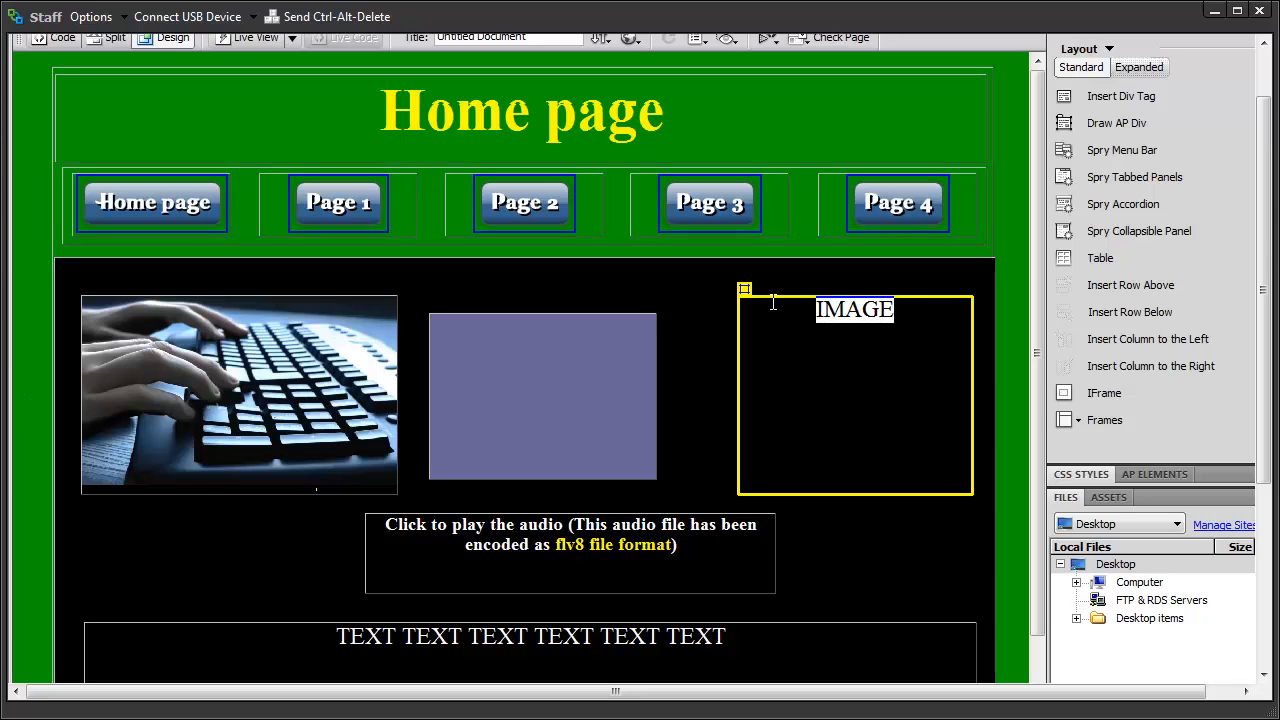
- Select the right box's IMAGE text and insert the world map globe picture instead
left_click(855, 309)
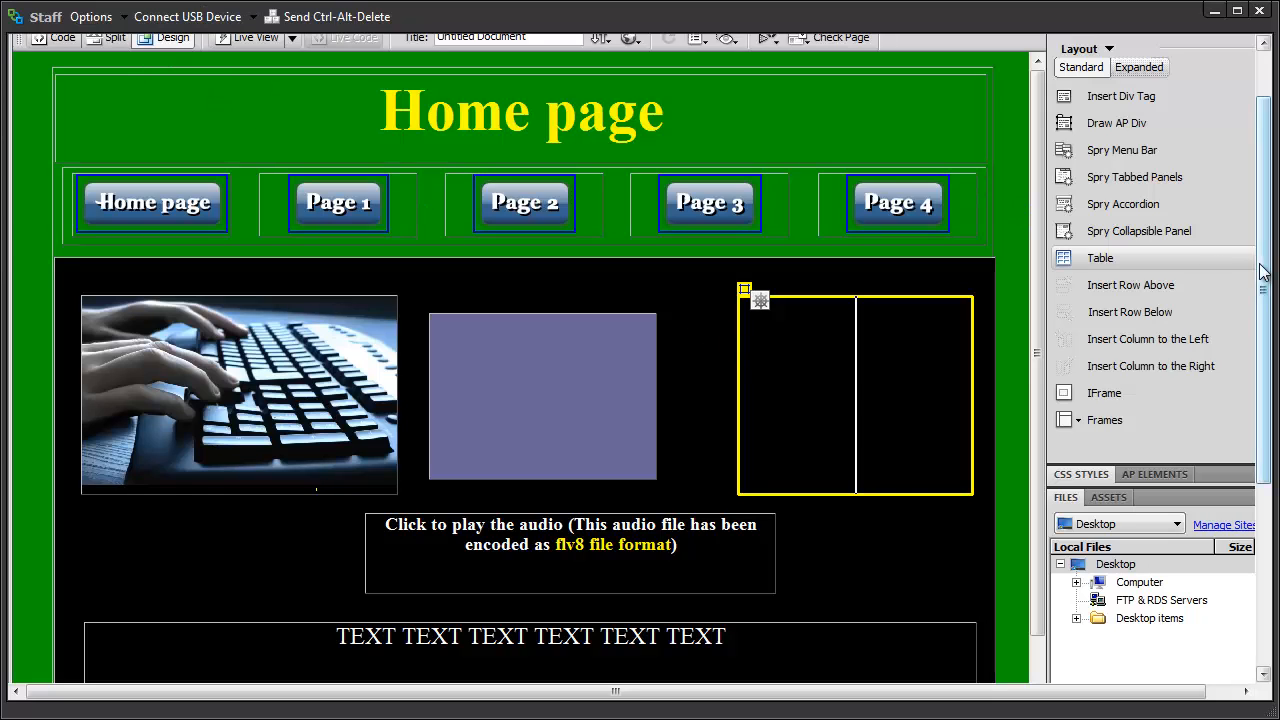
left_click(183, 55)
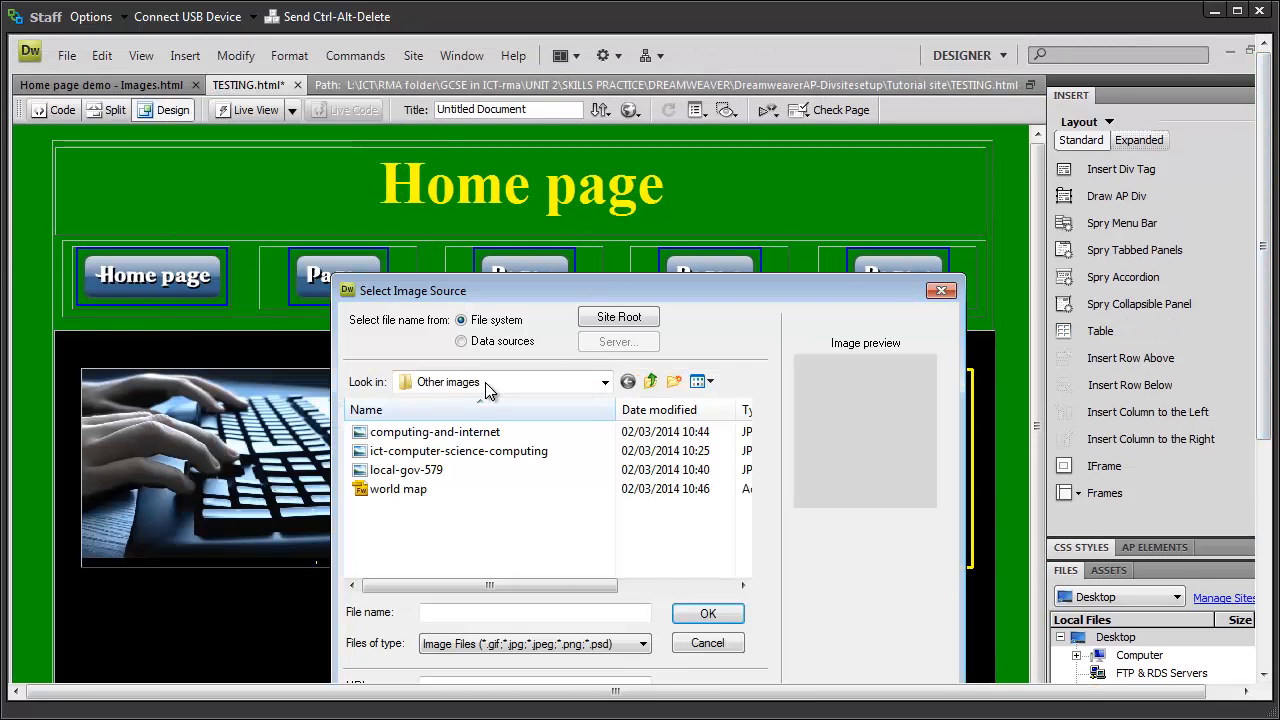
left_click(459, 450)
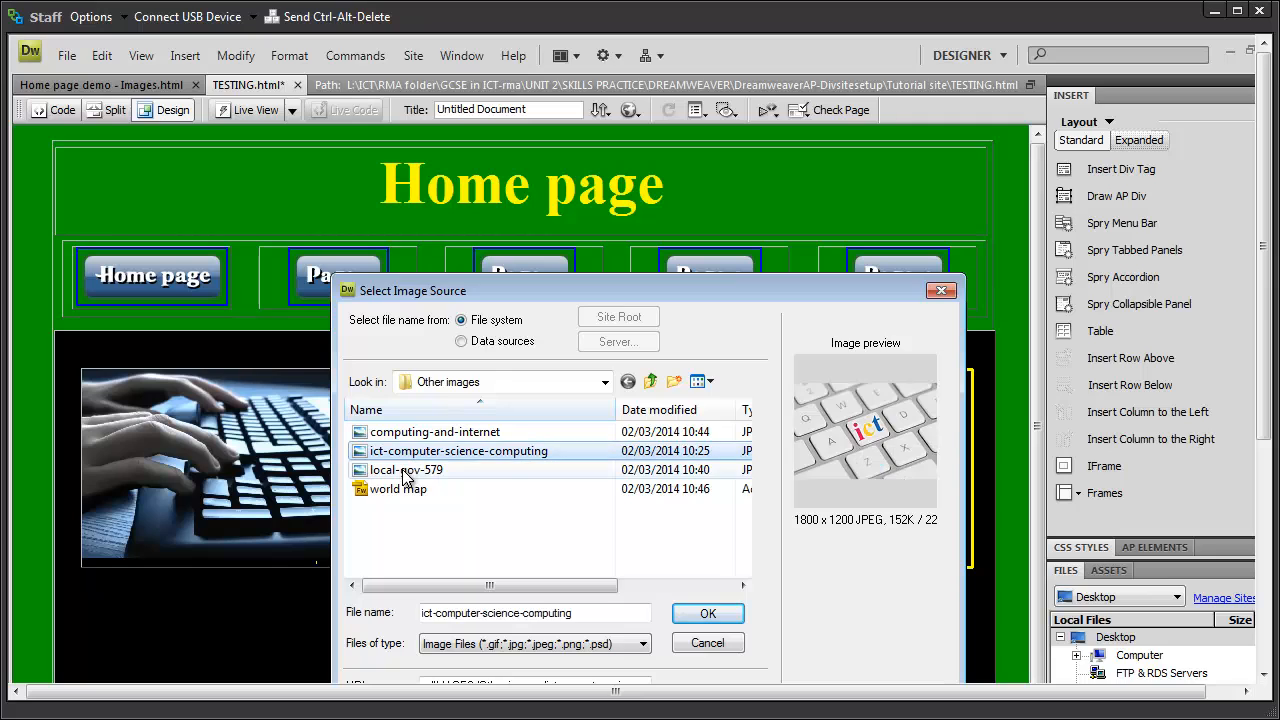
left_click(406, 470)
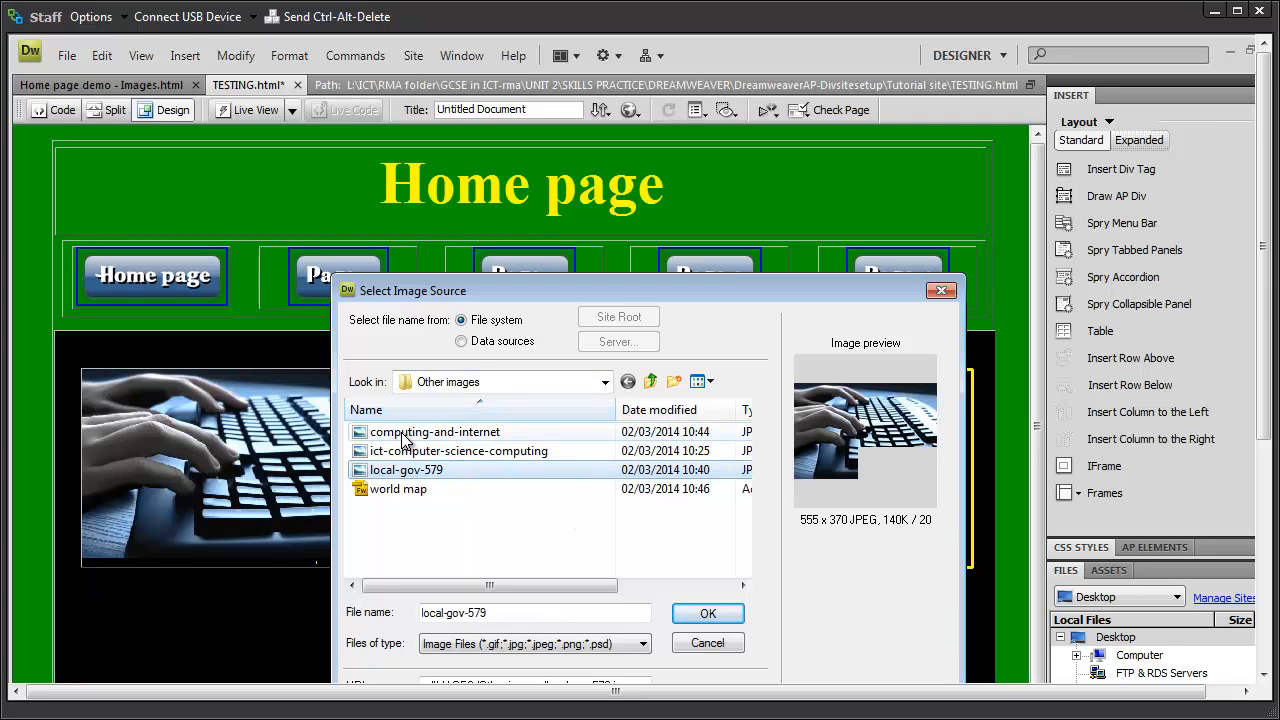
left_click(398, 489)
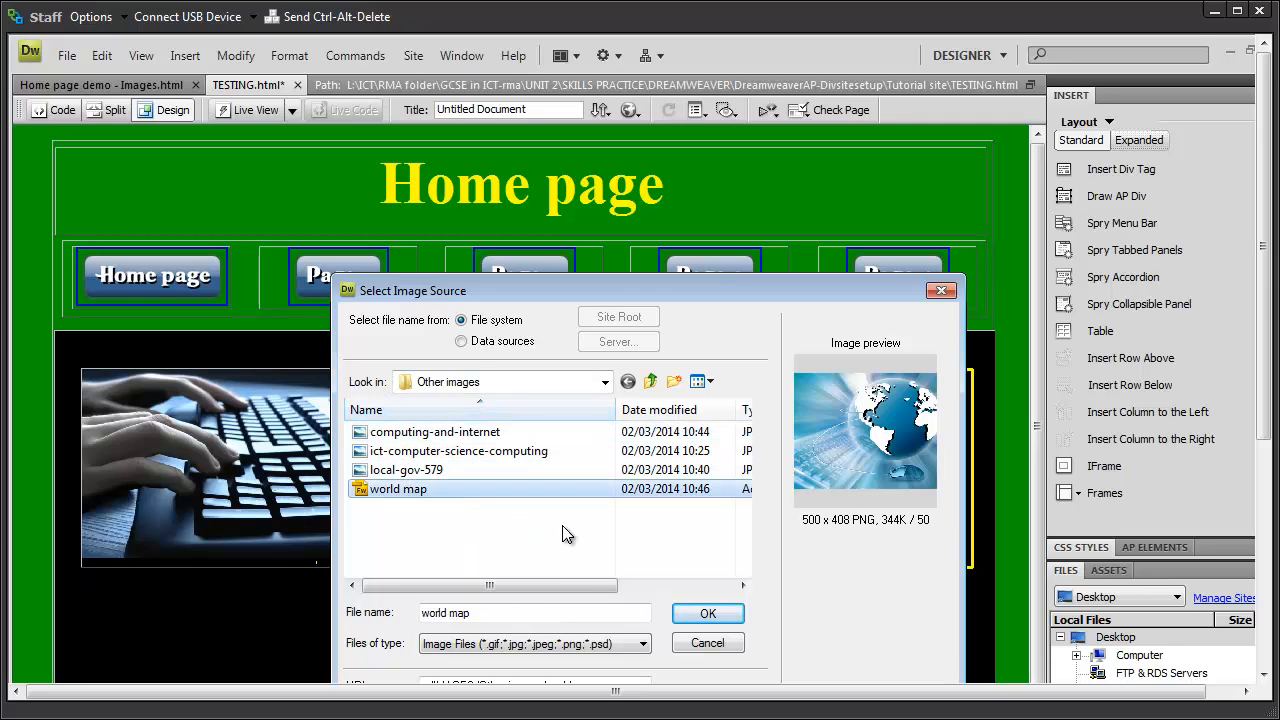
left_click(708, 613)
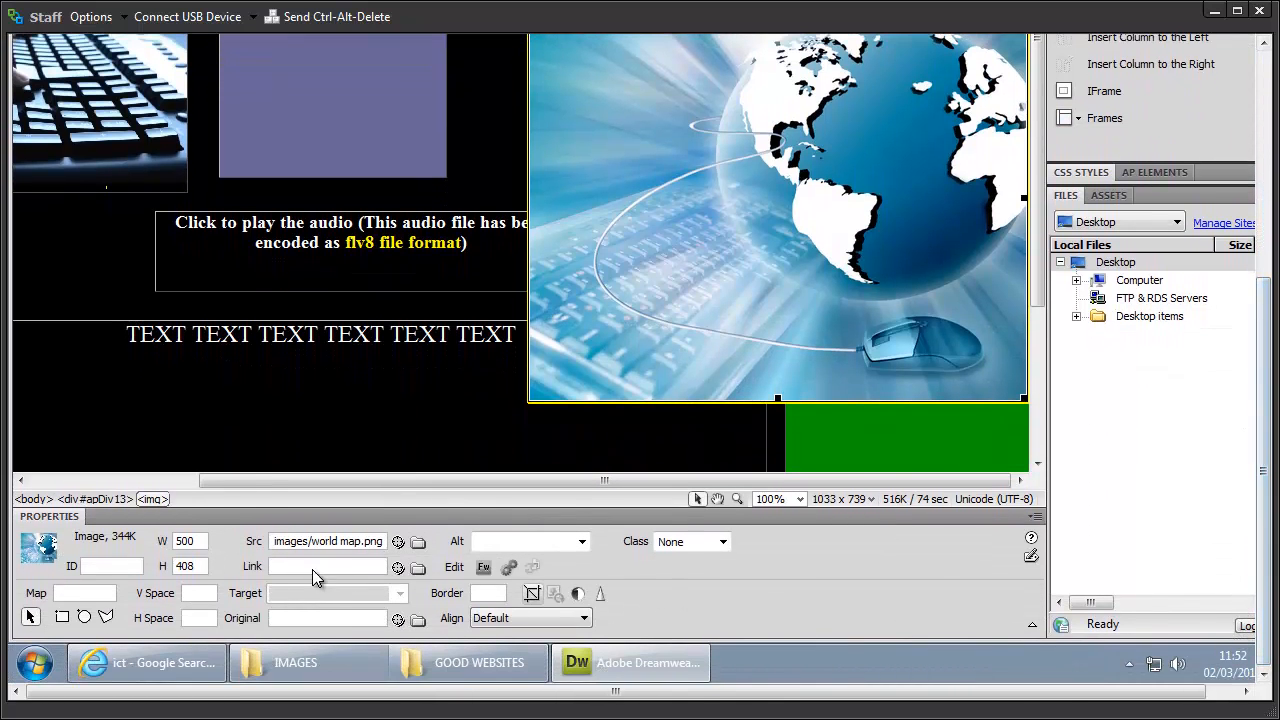
- Set the globe picture's dimensions to 300 and 208 in the Properties panel
left_click(185, 541)
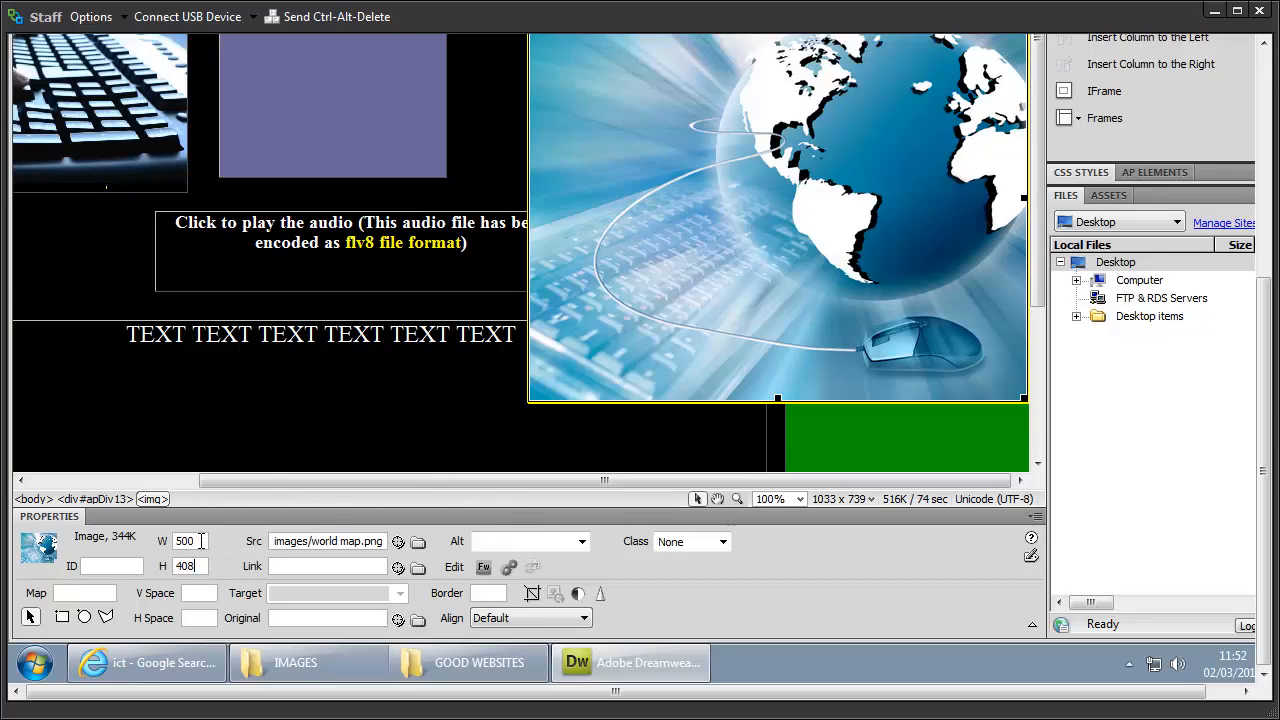
left_click(188, 541)
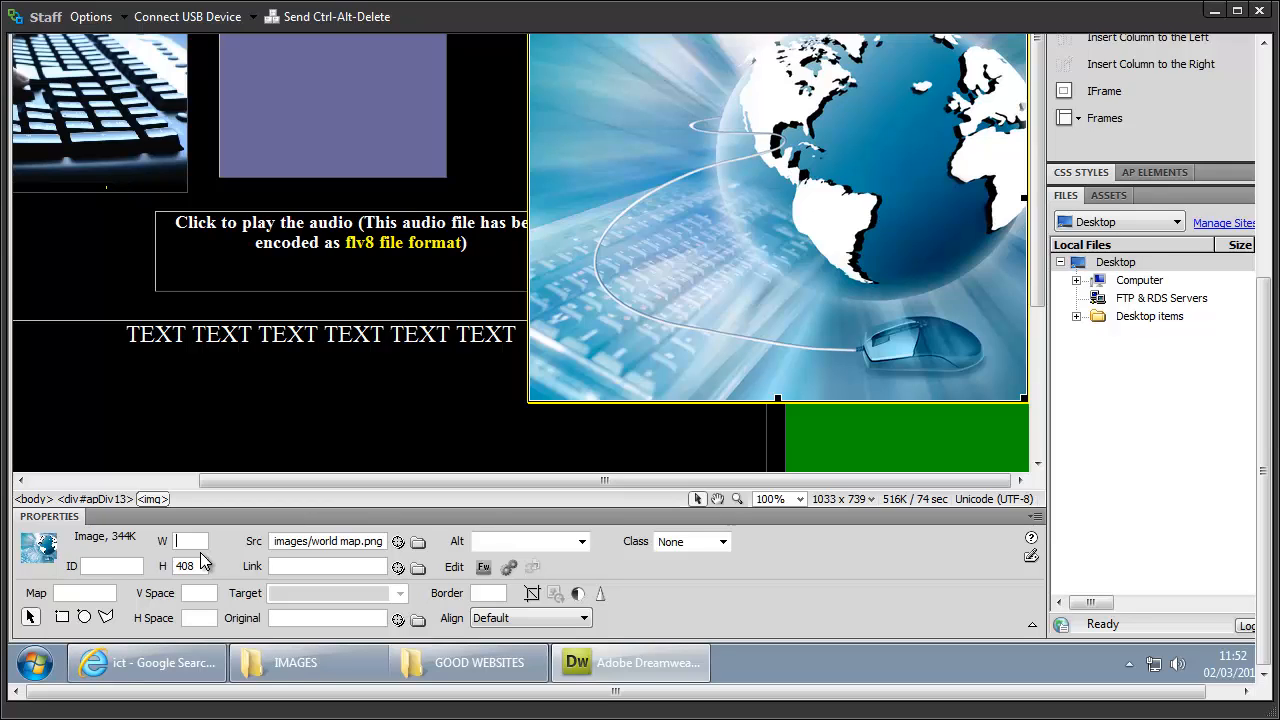
type("300")
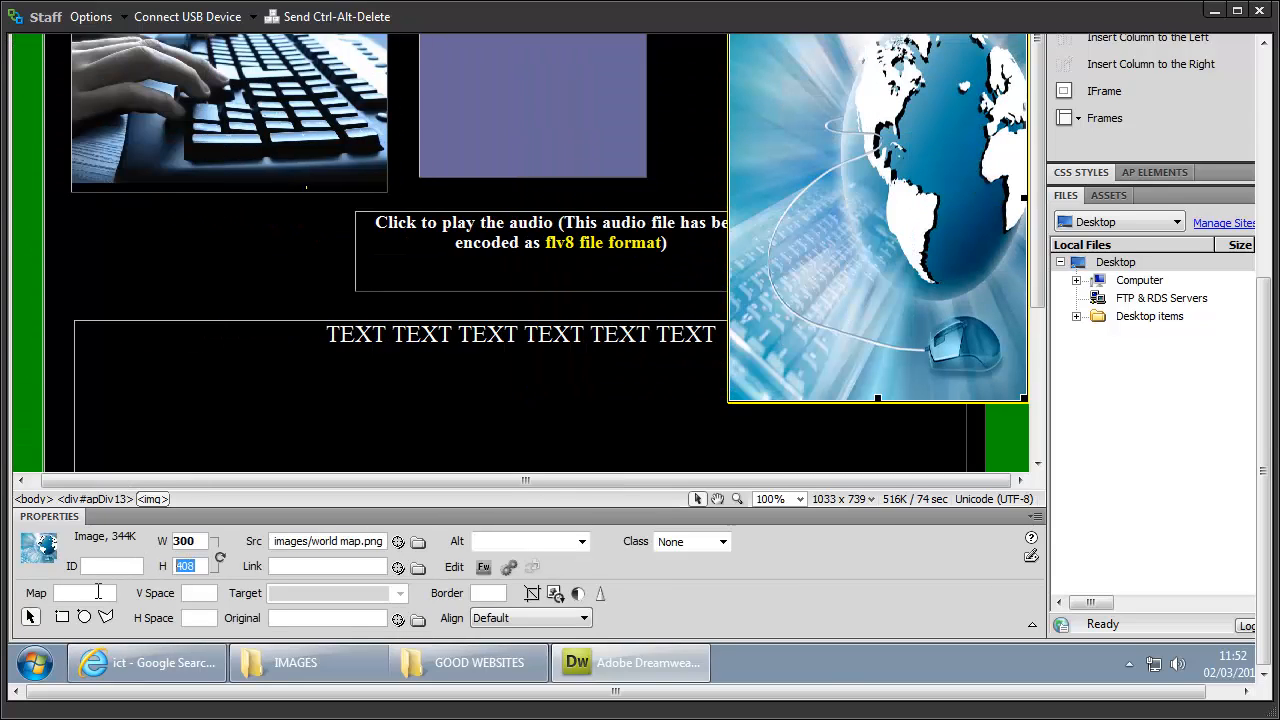
type("208")
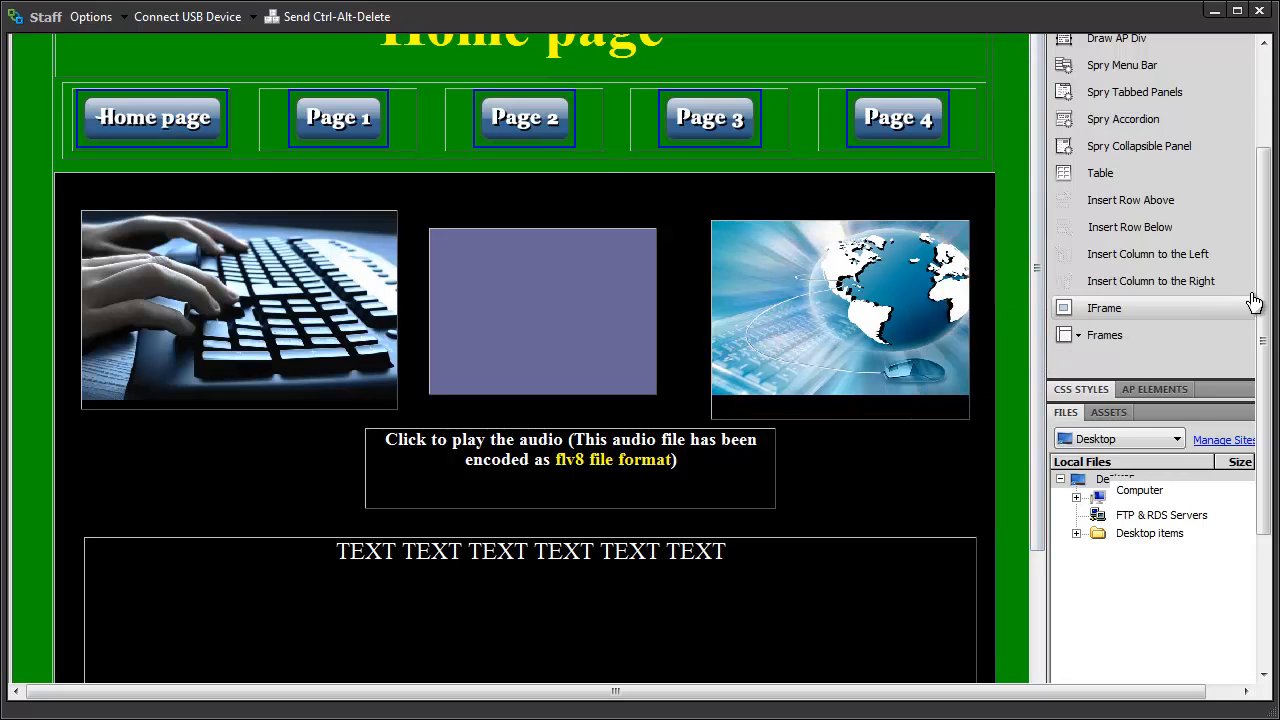
scroll("down", 3)
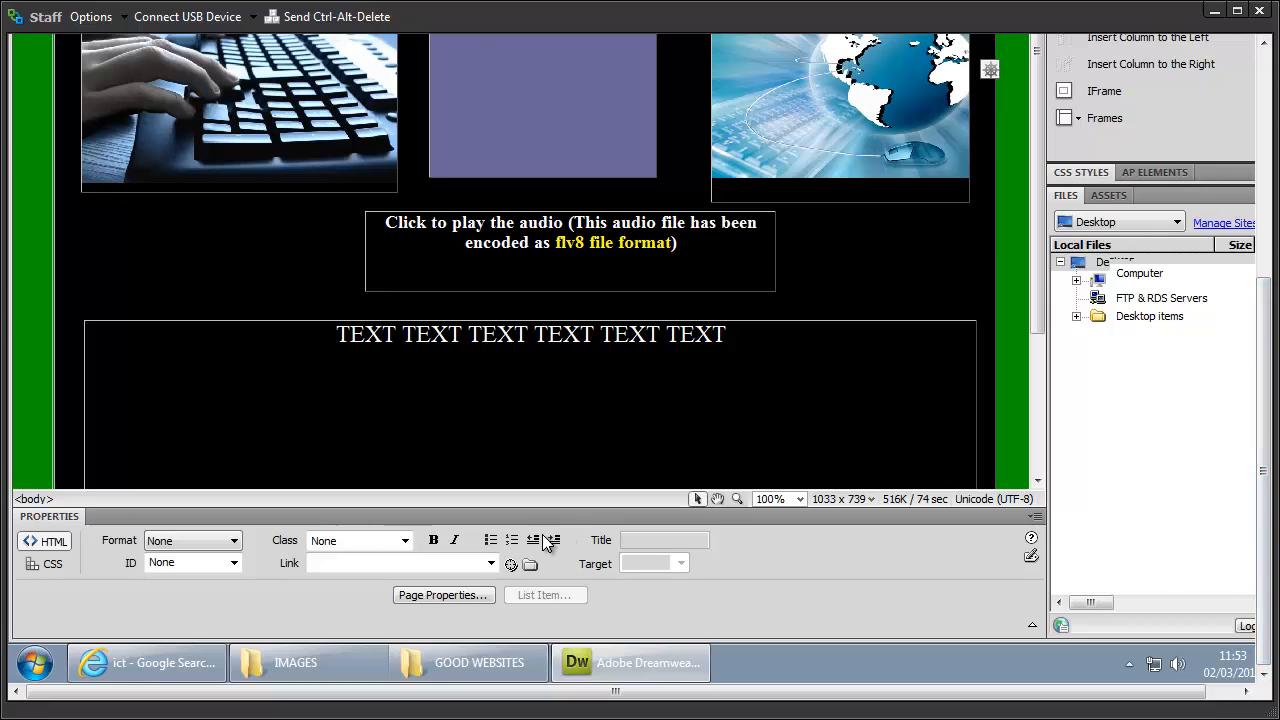
left_click(840, 110)
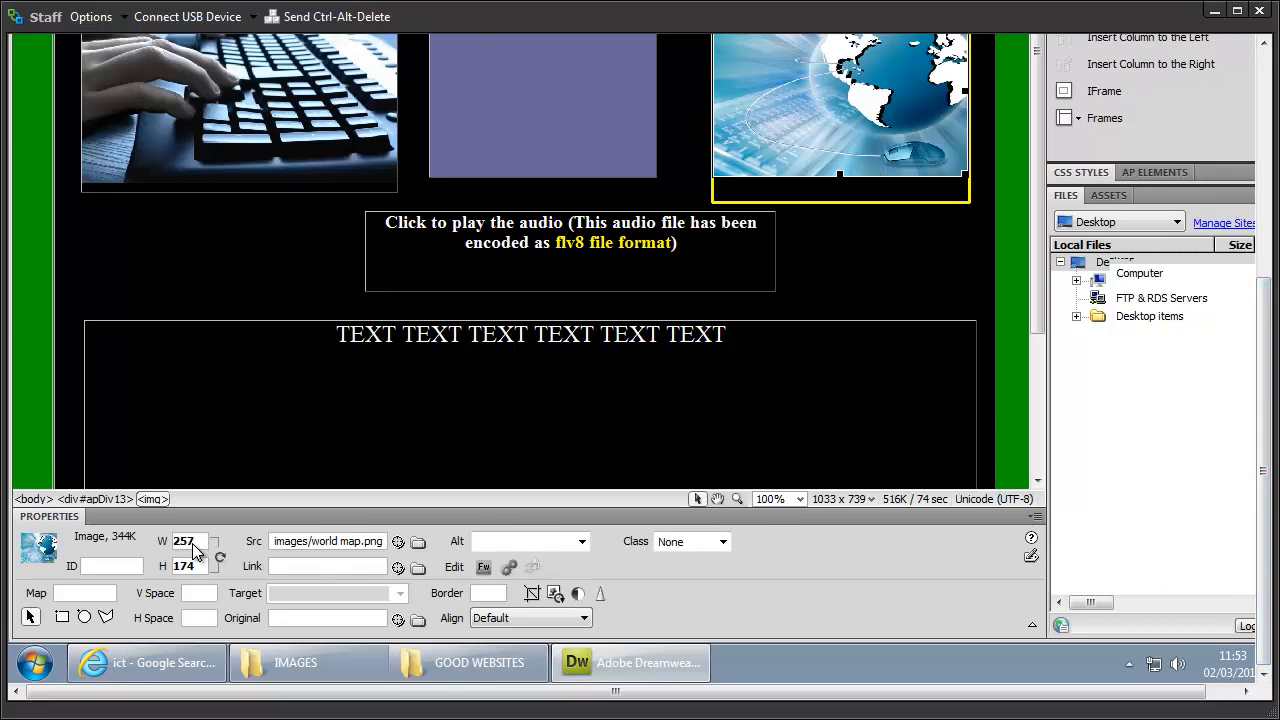